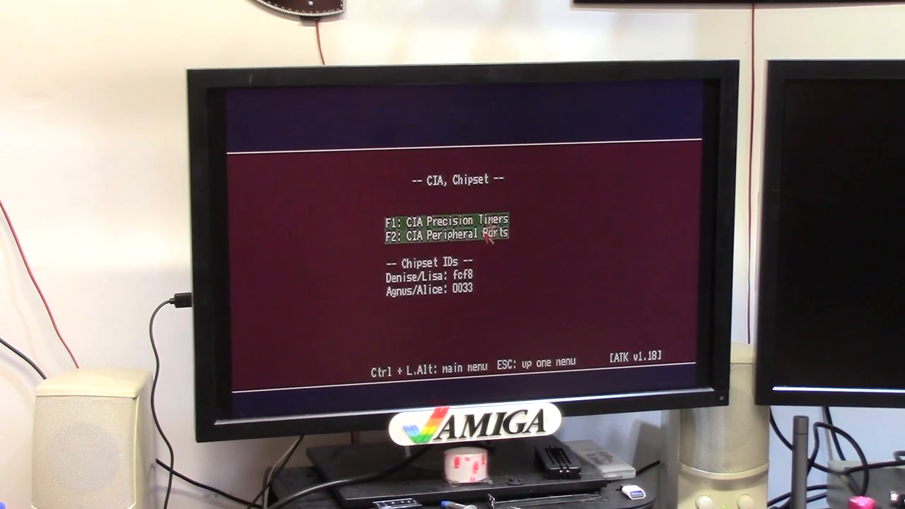
Step: Read the chipset IDs Denise/Lisa fcf8 and Agnus/Alice 0033, then return up one menu
key(F1)
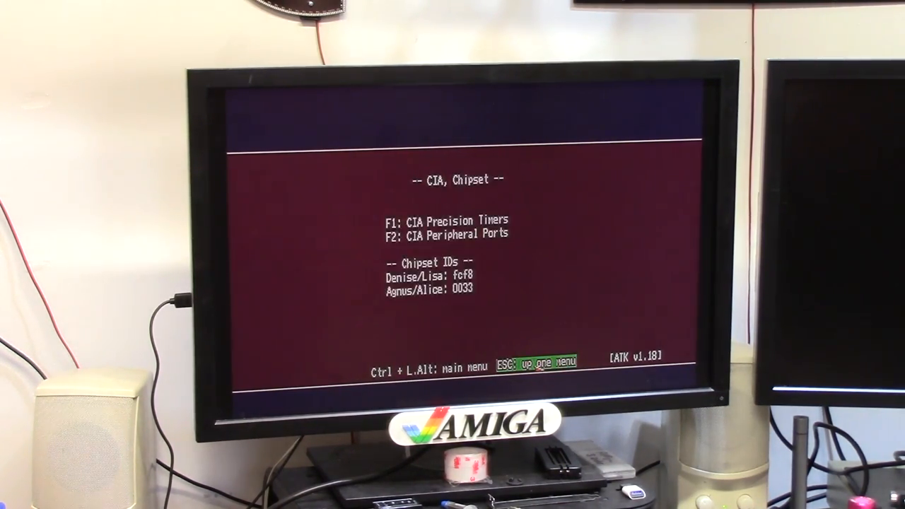
key(Escape)
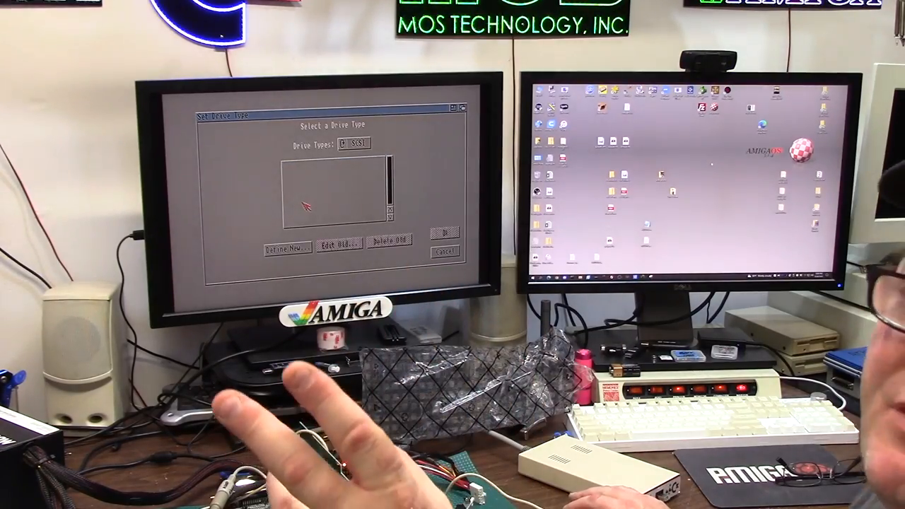
Step: Define a new drive type by reading the card's configuration, accepting FC-1307 SD to CF Adapter
click(285, 249)
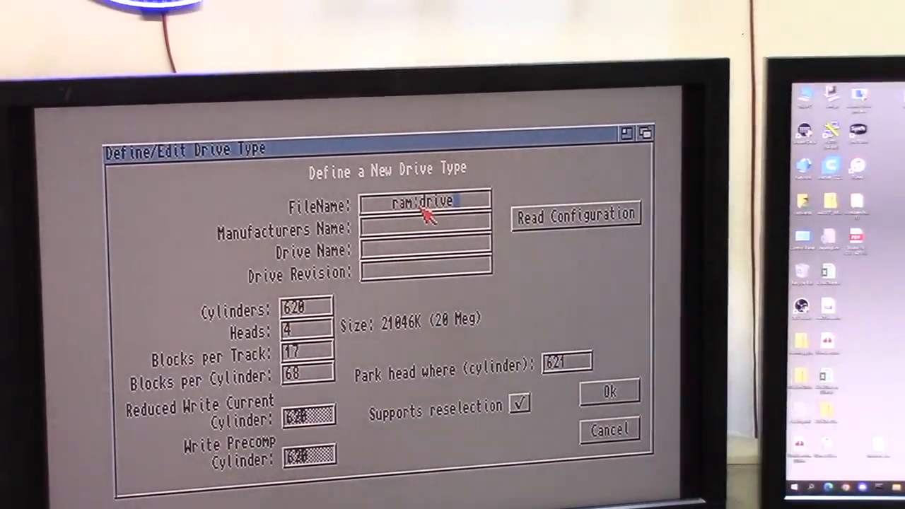
click(576, 215)
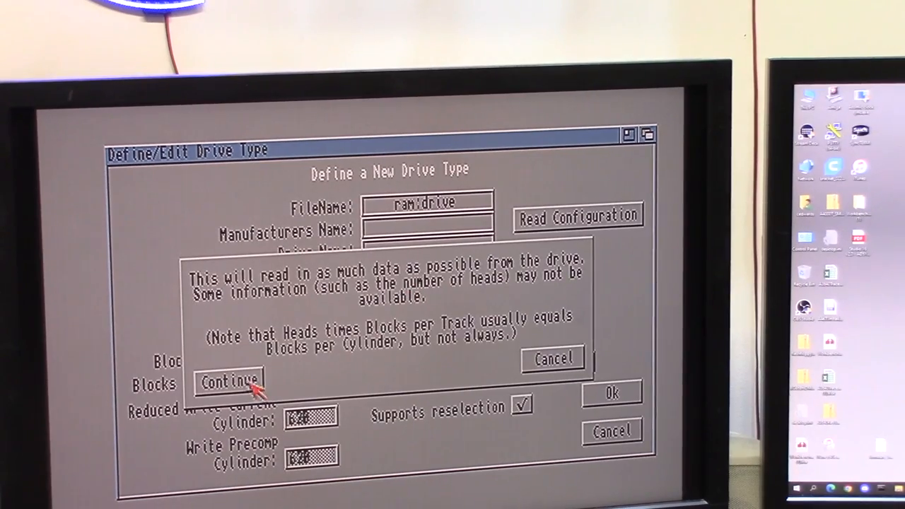
click(227, 381)
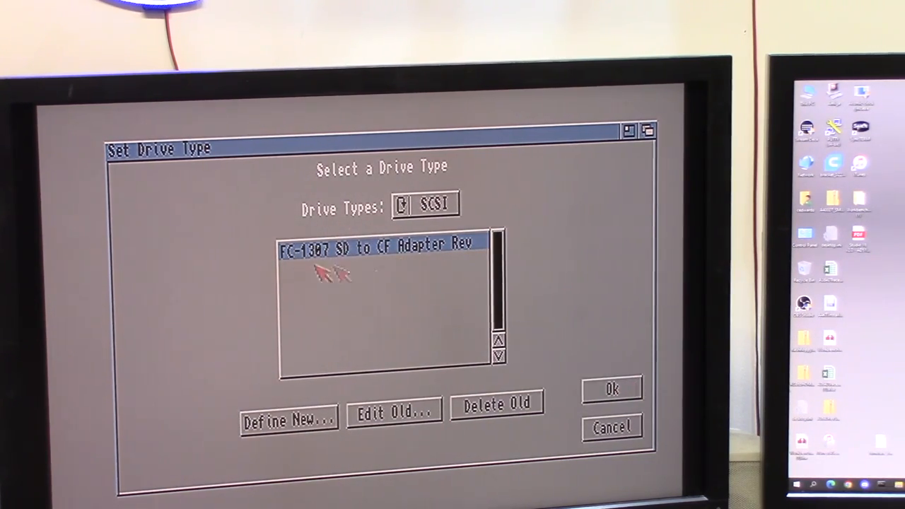
click(611, 389)
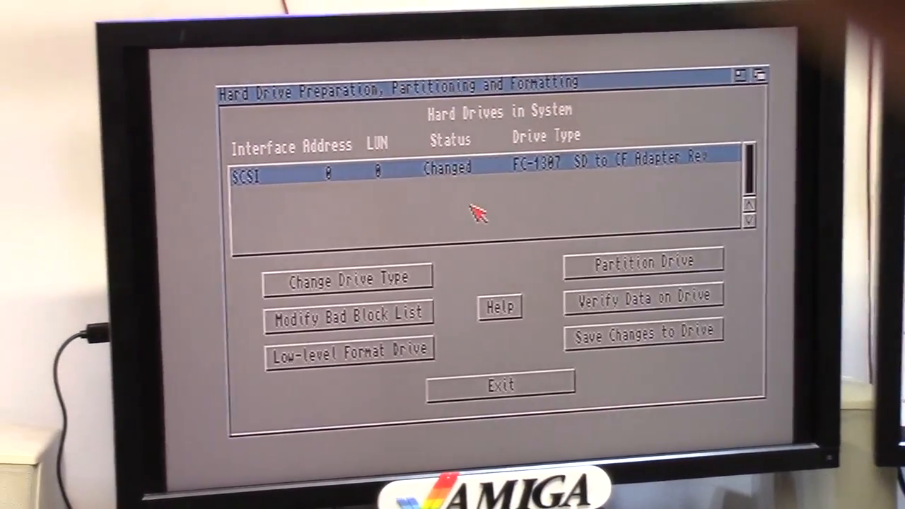
Step: Delete the second default partition and enlarge DH0 to about 3019 Meg, showing advanced options
click(642, 261)
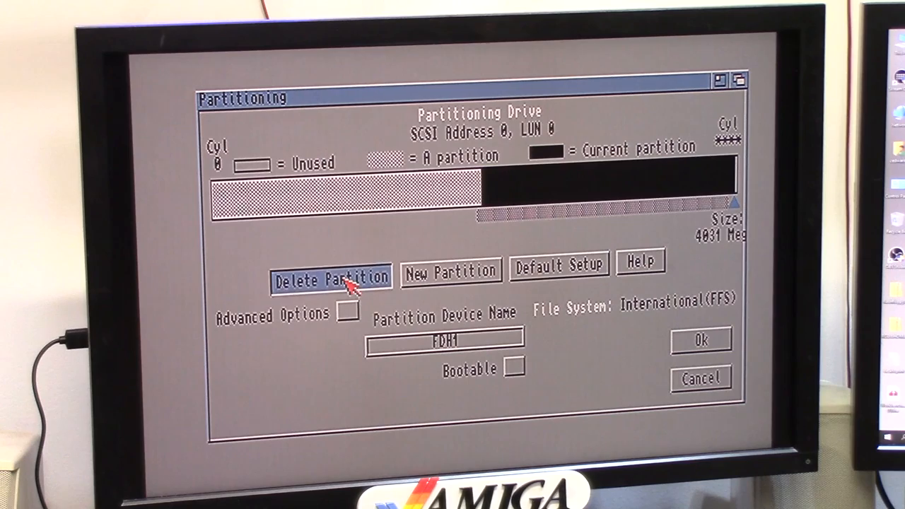
click(330, 274)
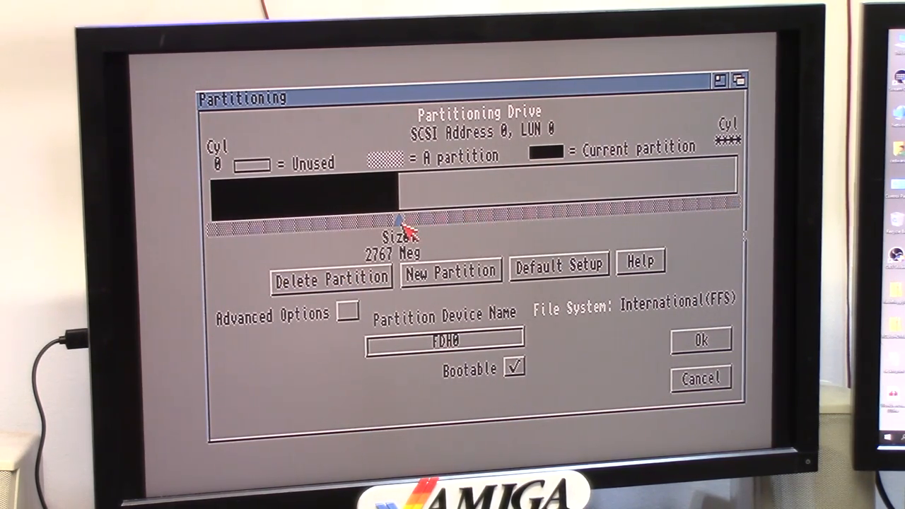
drag(407, 226, 410, 219)
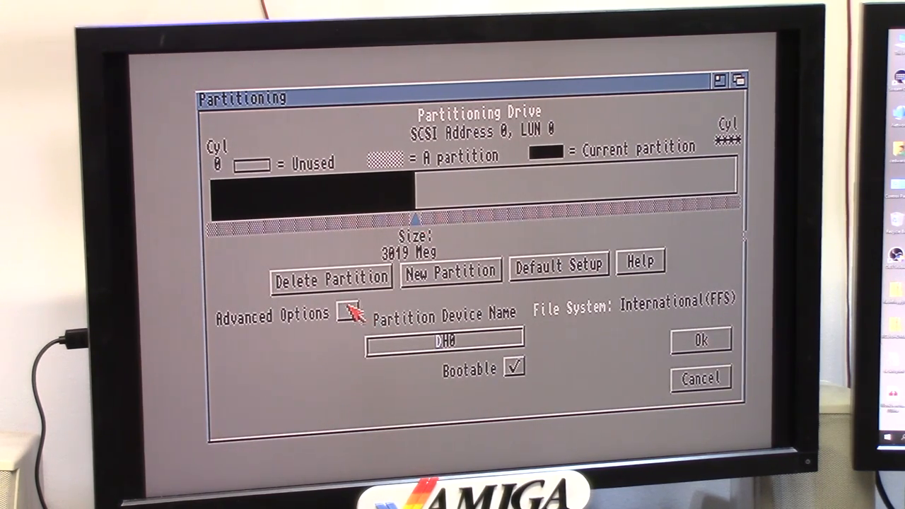
click(348, 314)
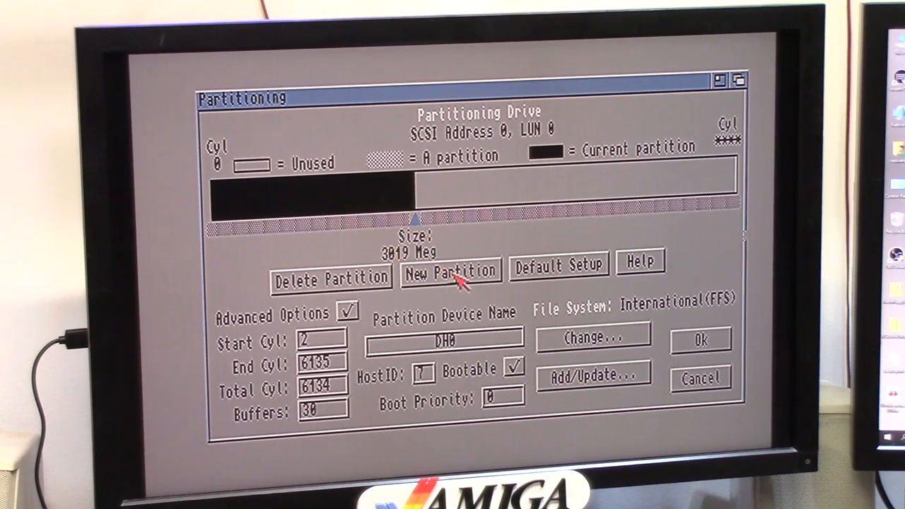
Step: Add a new partition of about 2190 Meg after DH0 and name it DH1
click(450, 274)
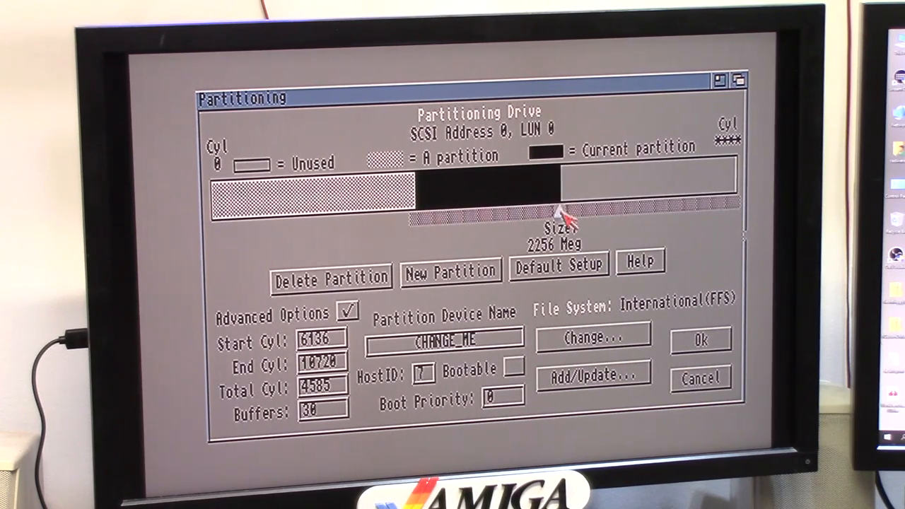
drag(559, 212, 540, 212)
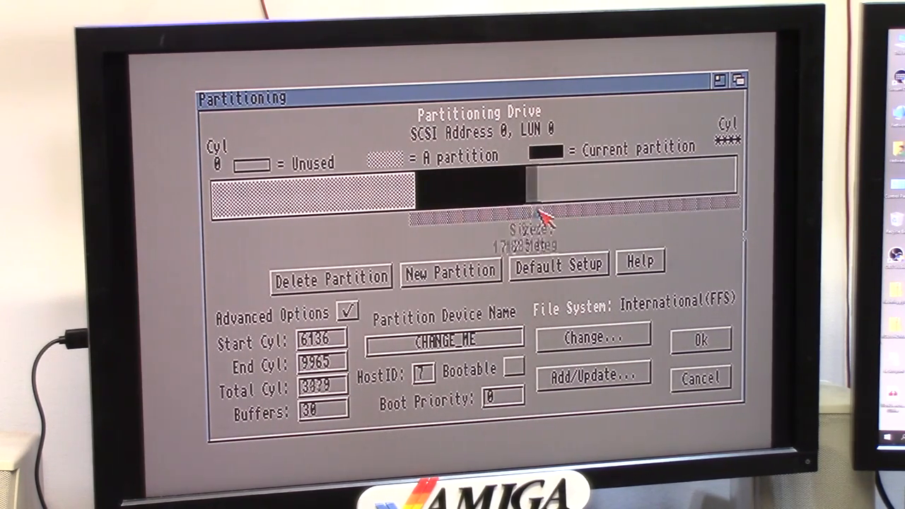
drag(530, 205, 562, 212)
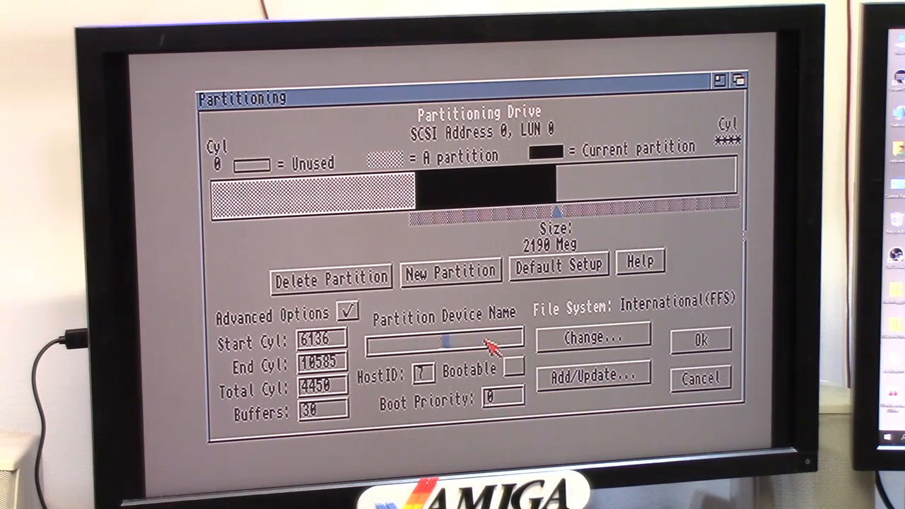
text(dh1)
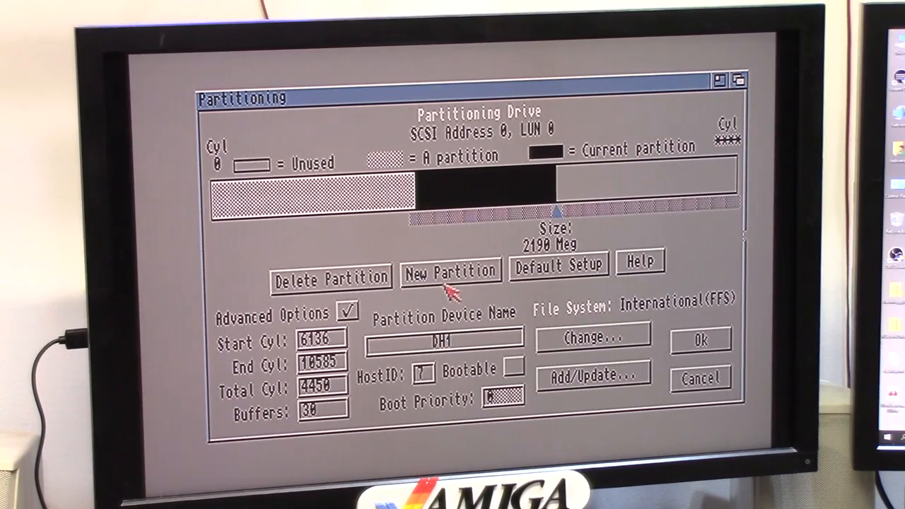
Step: Add a third partition of about 2839 Meg named DH2 and accept the layout
click(450, 272)
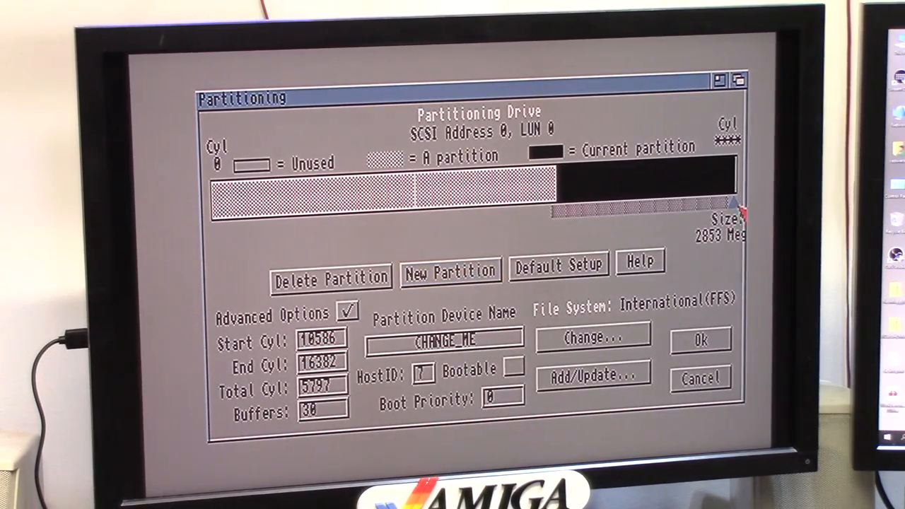
drag(743, 209, 679, 209)
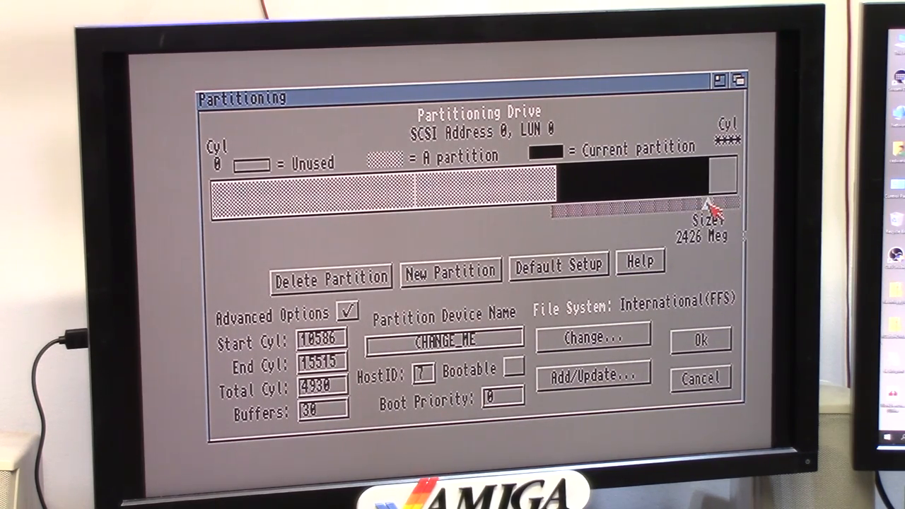
drag(714, 205, 732, 201)
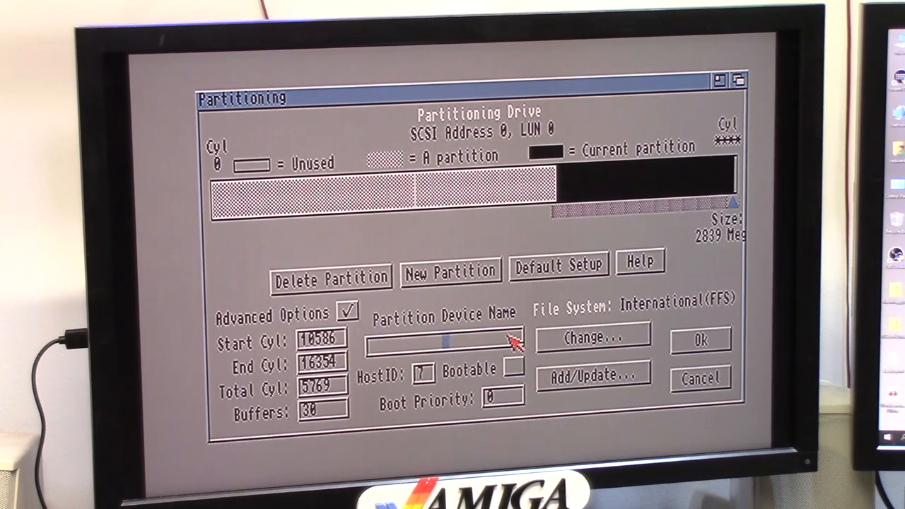
text(DH2)
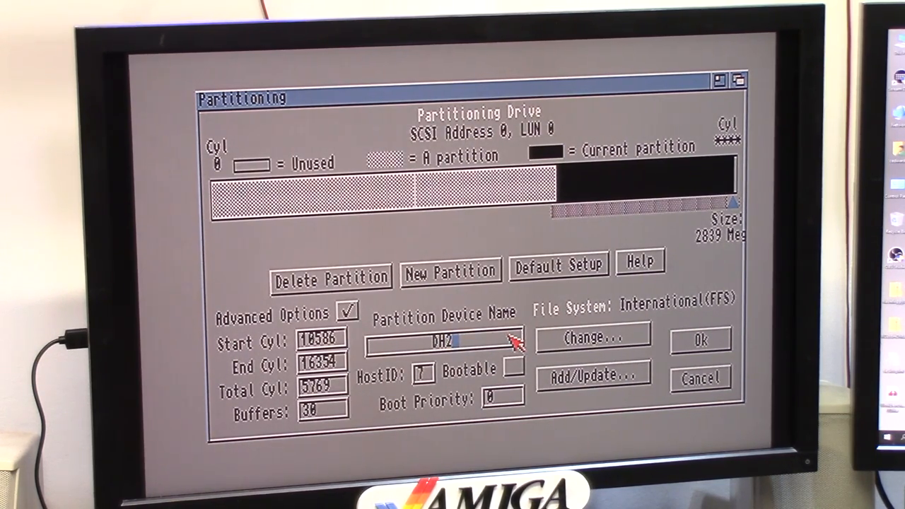
click(698, 339)
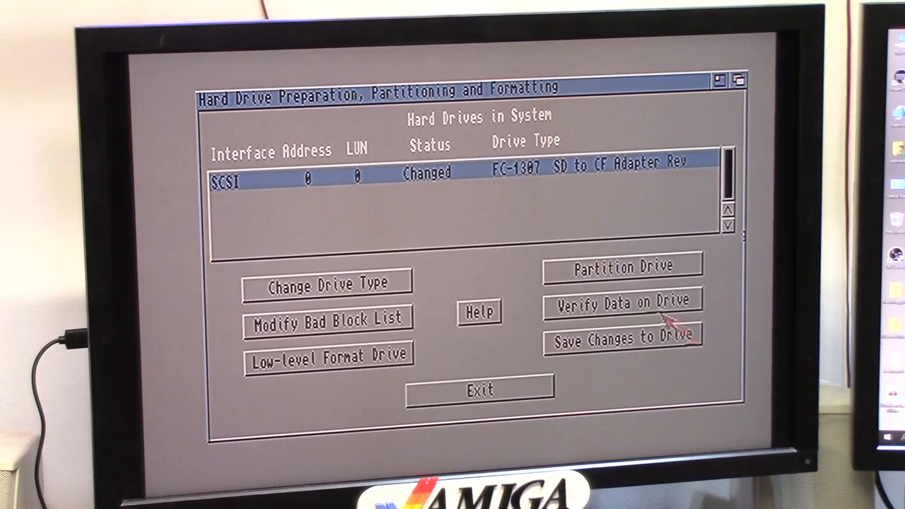
Step: Save the new partition layout to the card and leave HDToolBox
click(622, 337)
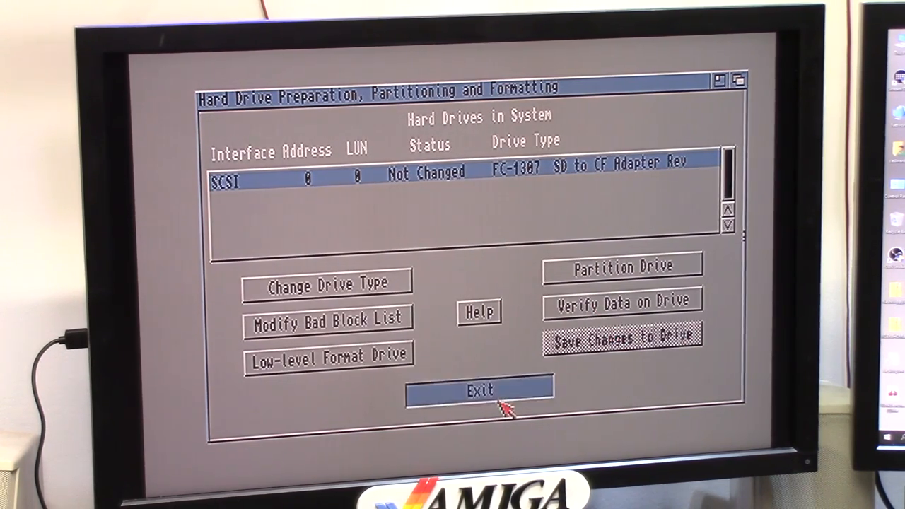
click(481, 390)
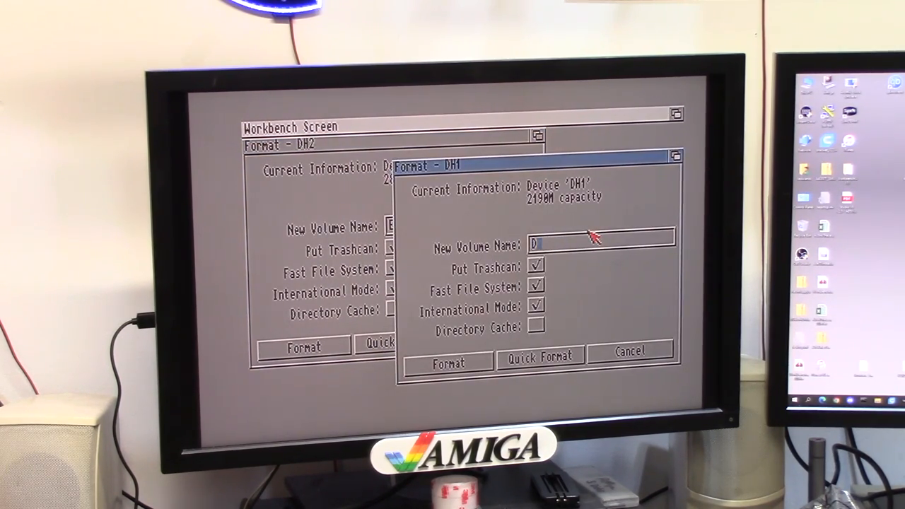
Step: Quick-format the DH1 partition under the volume name DH1
text(H1)
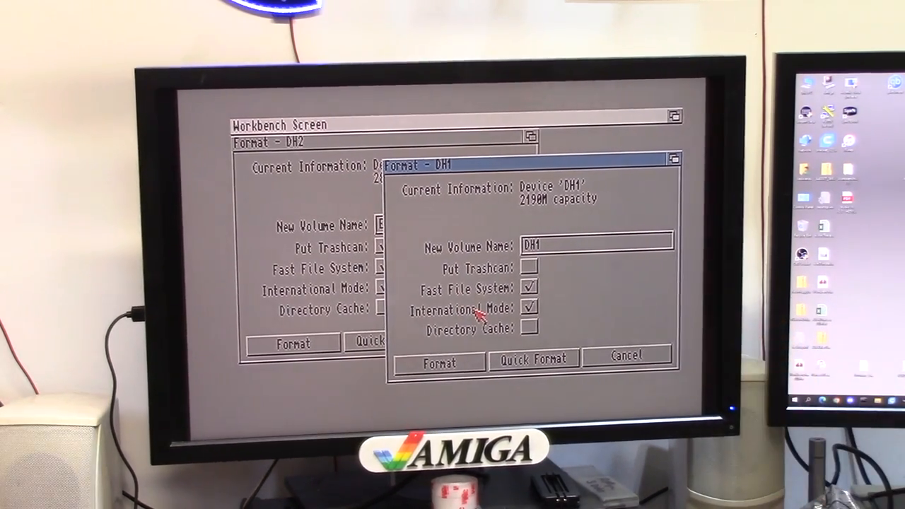
click(437, 362)
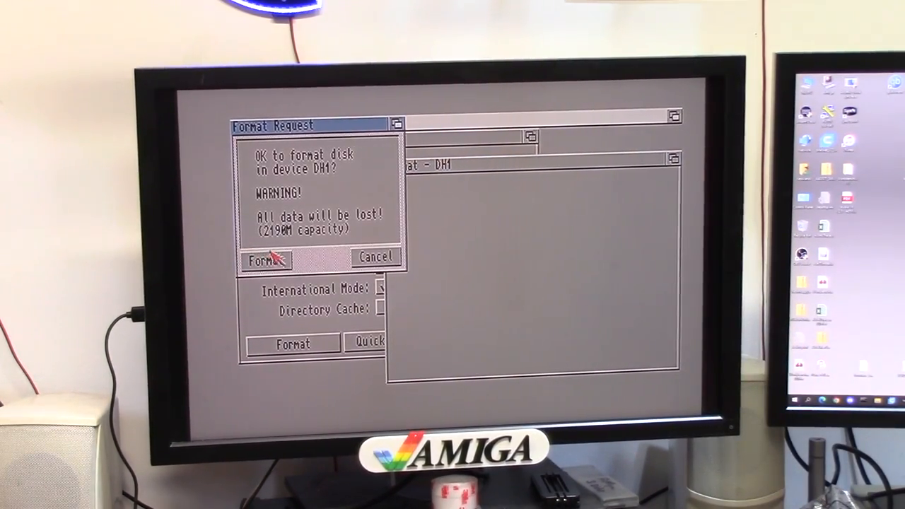
click(265, 261)
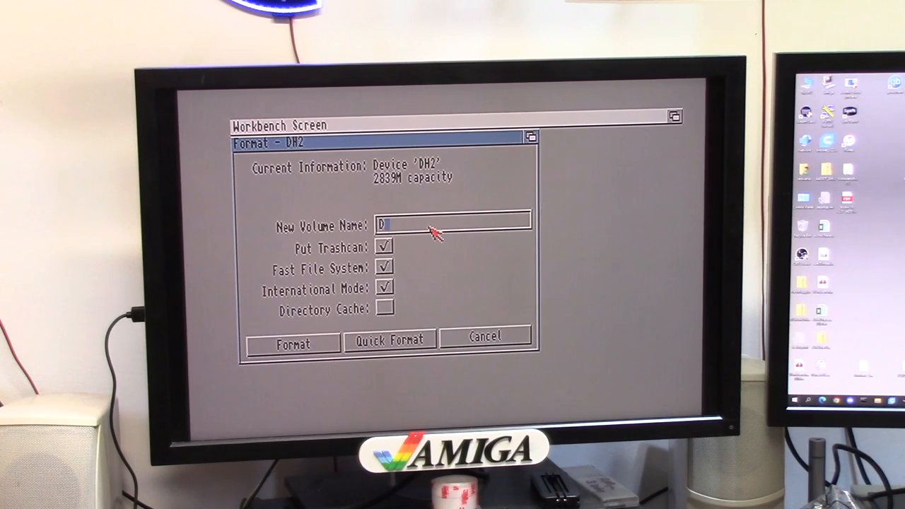
Step: Quick-format the DH2 partition under the volume name DH2
text(H2)
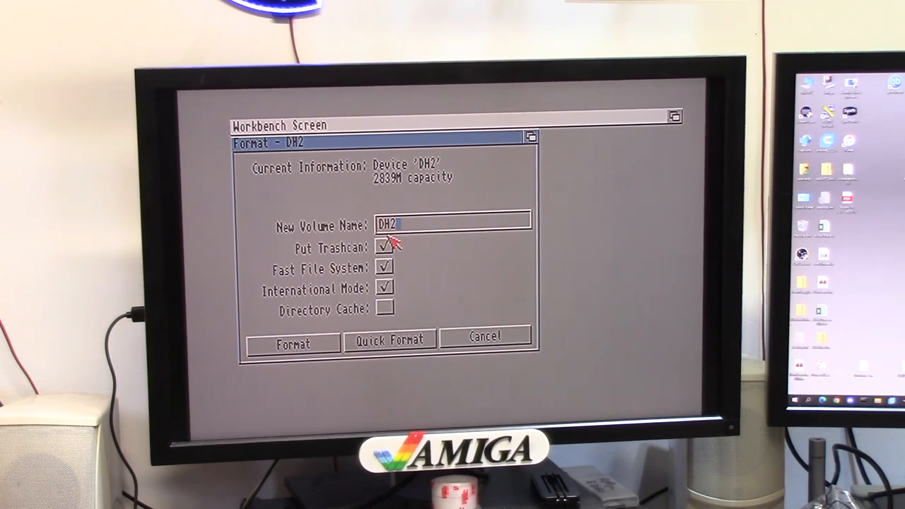
click(293, 343)
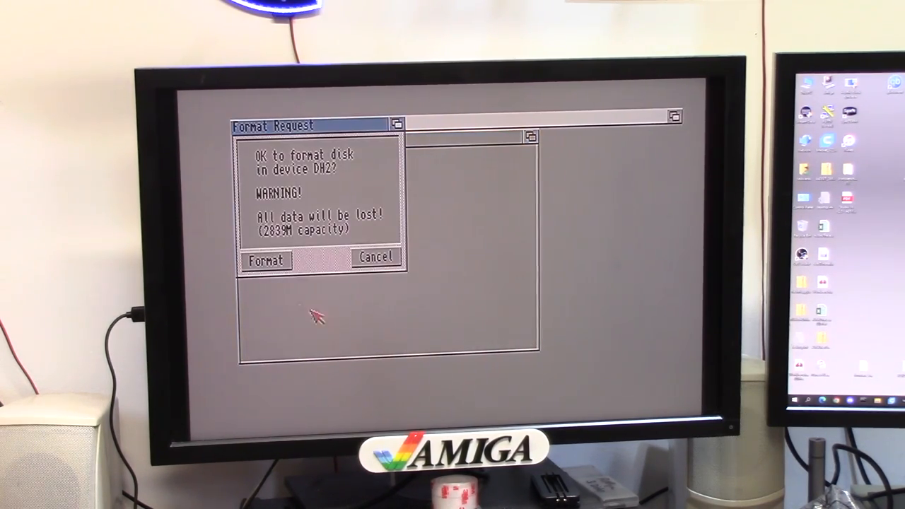
click(266, 260)
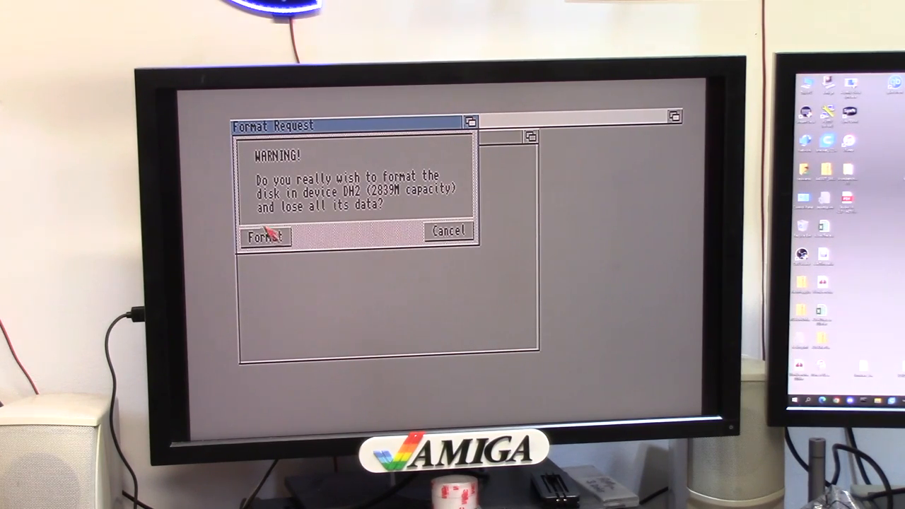
click(263, 236)
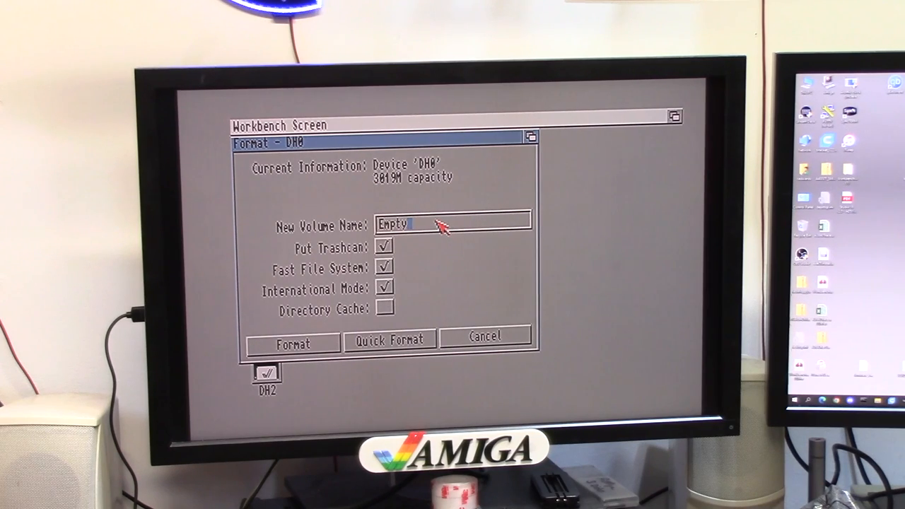
Step: Quick-format DH0 as the volume System with no trashcan
text(System)
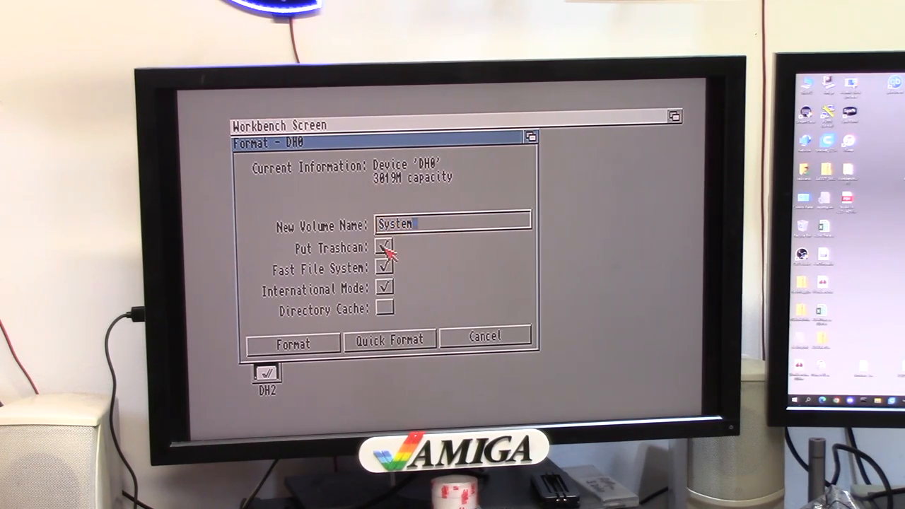
click(384, 247)
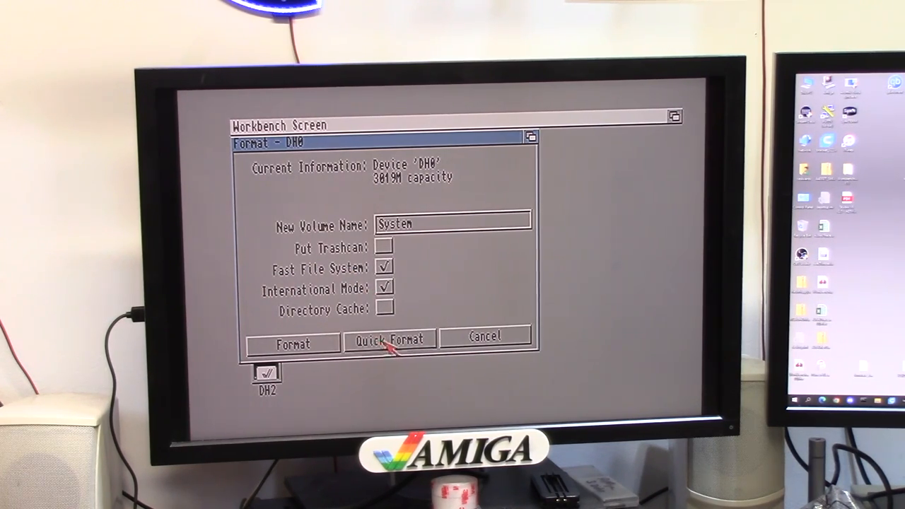
click(390, 339)
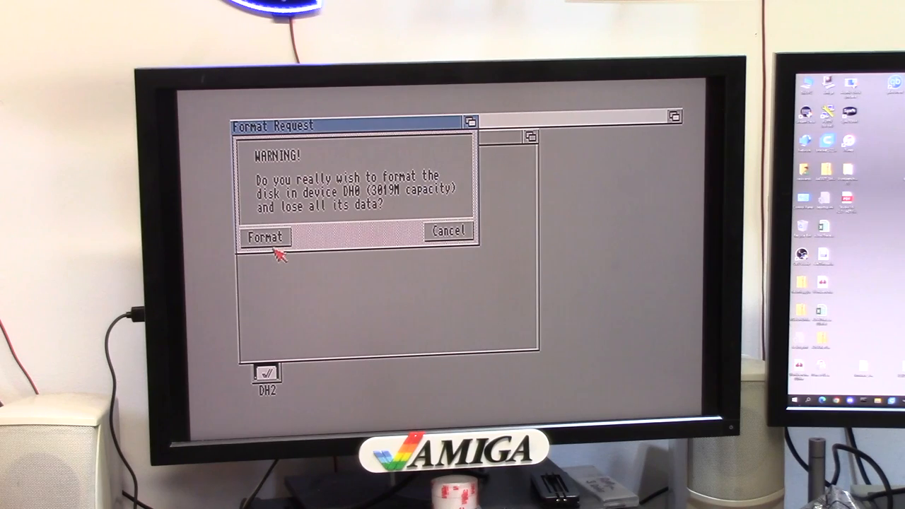
click(263, 237)
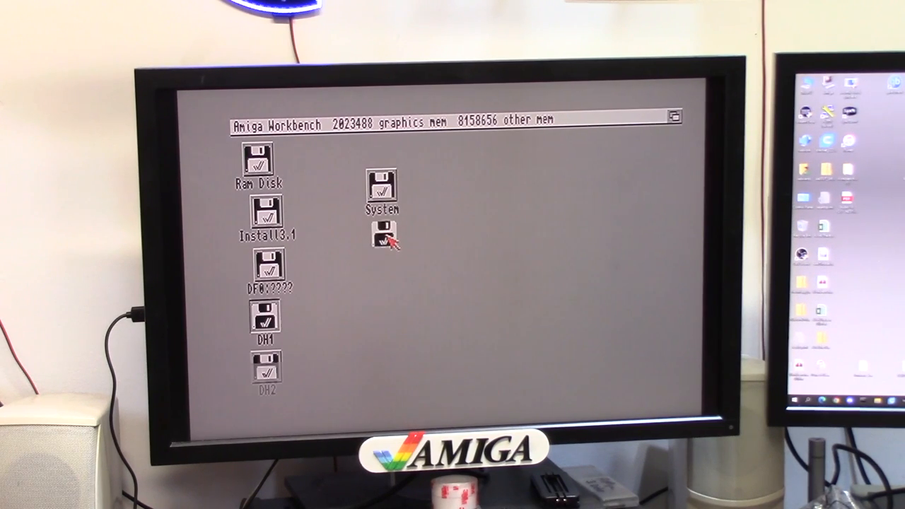
Step: Open the new volume icon to check System, DH1 and DH2 on the desktop
double_click(382, 191)
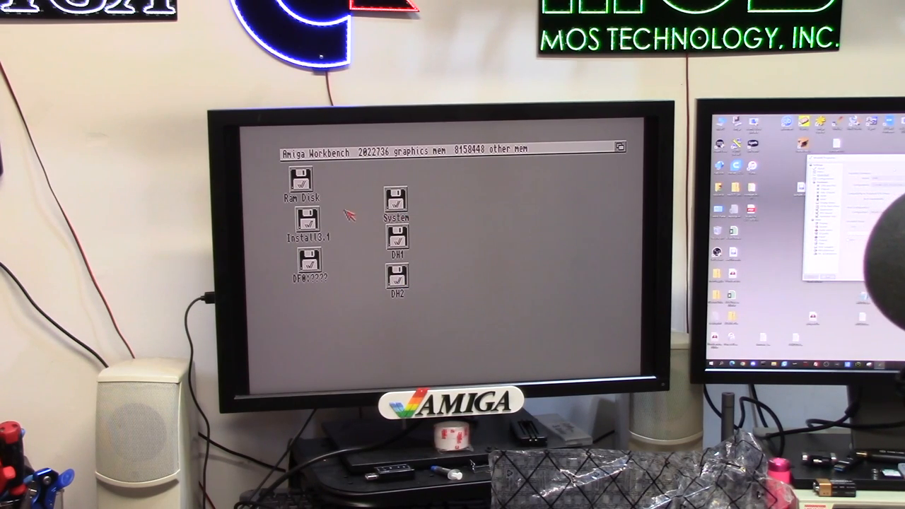
mouse_move(375, 205)
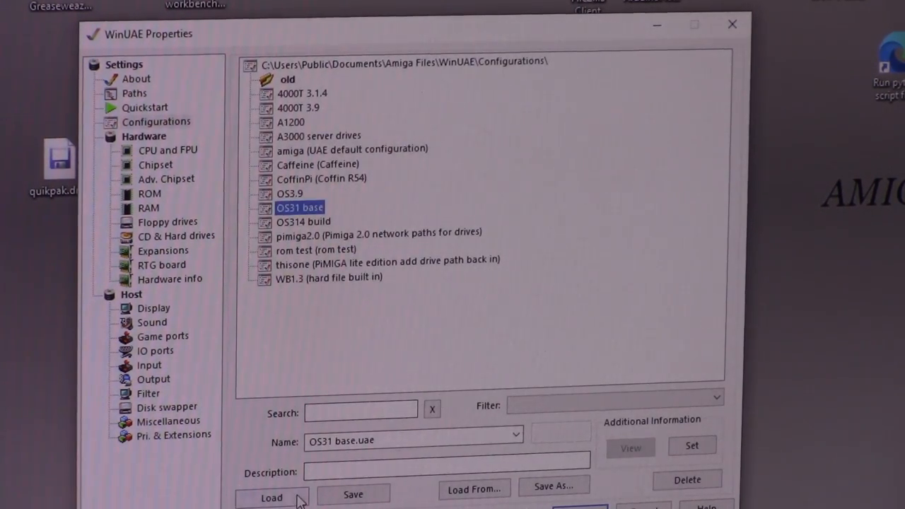
Step: Load the OS31 base configuration and begin adding a physical hard drive
click(272, 498)
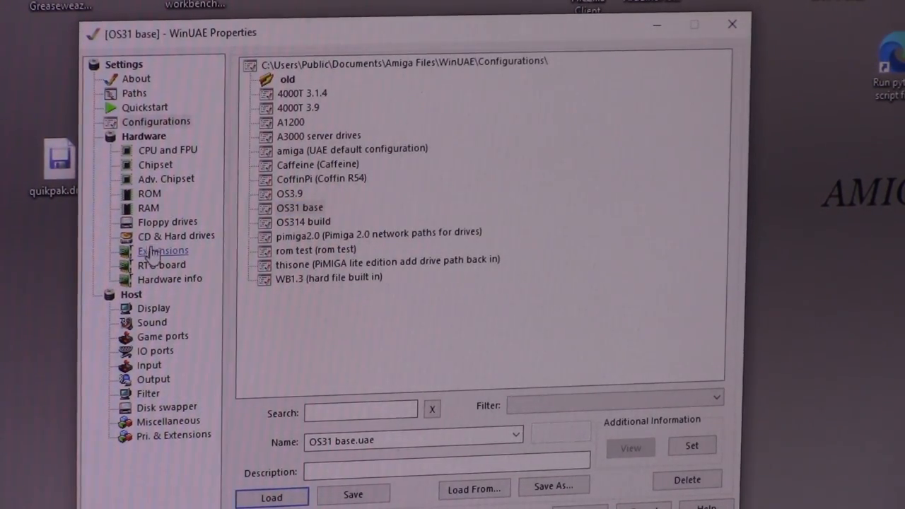
click(175, 235)
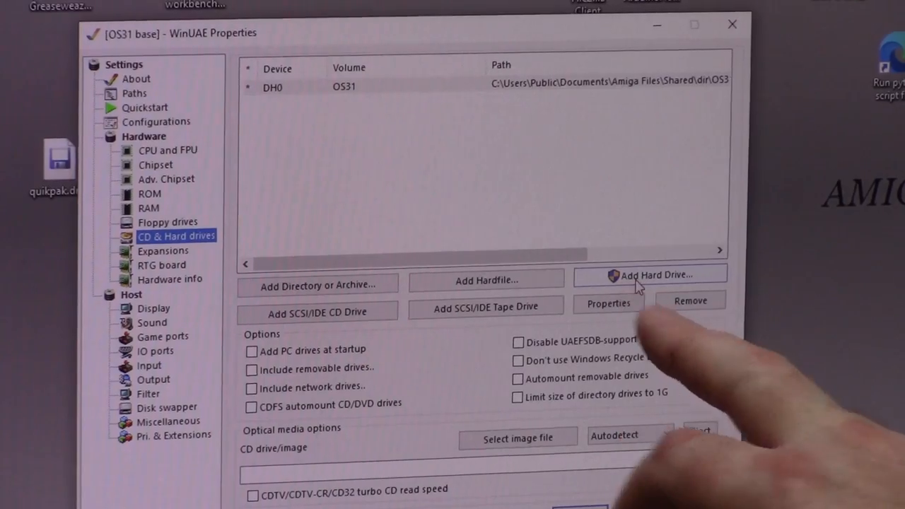
click(656, 274)
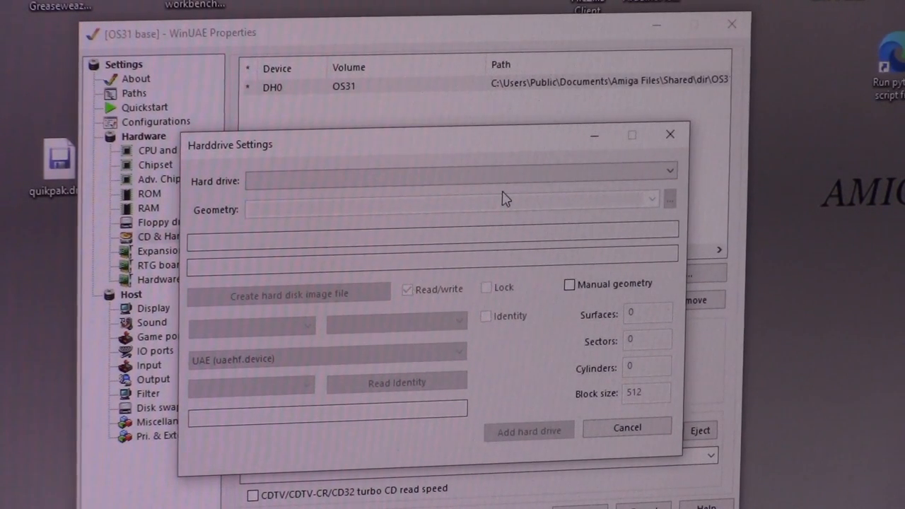
Step: Attach the Generic MassStorageClass drive as an A600/A1200/A4000 IDE hard disk beside DH0
click(667, 169)
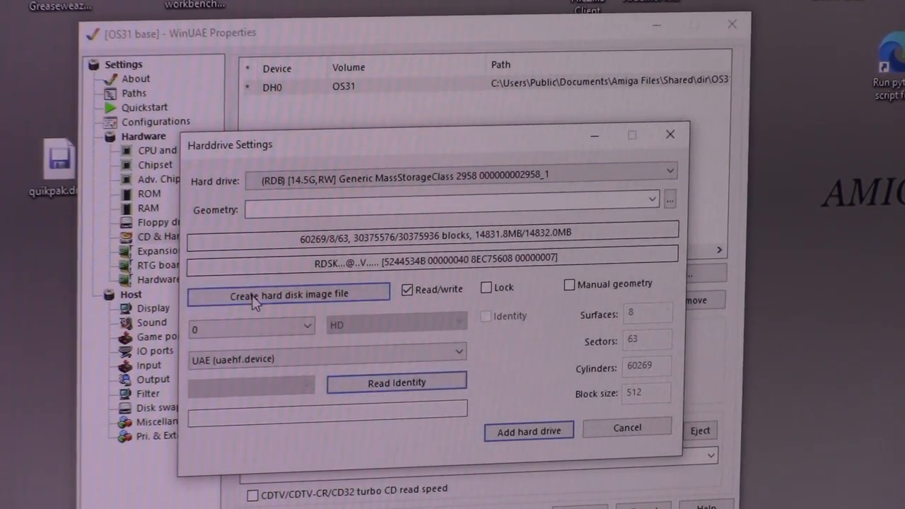
mouse_move(385, 402)
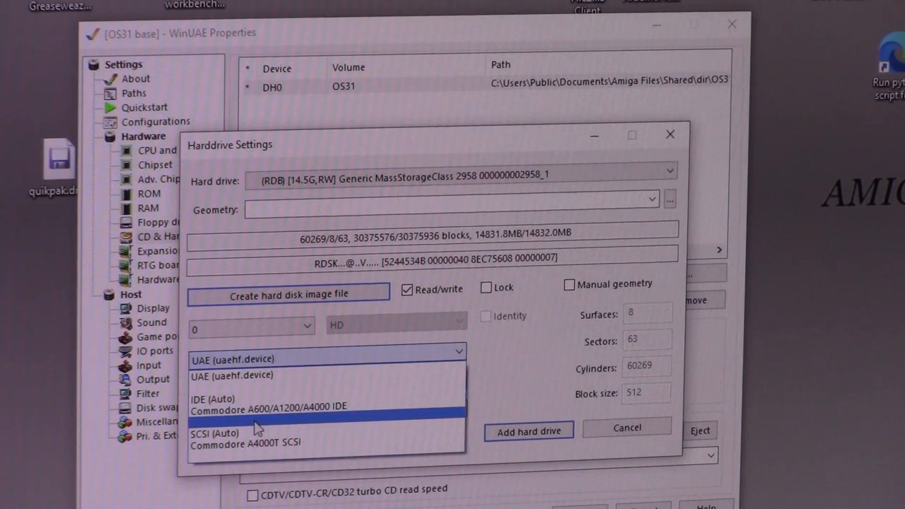
mouse_move(294, 413)
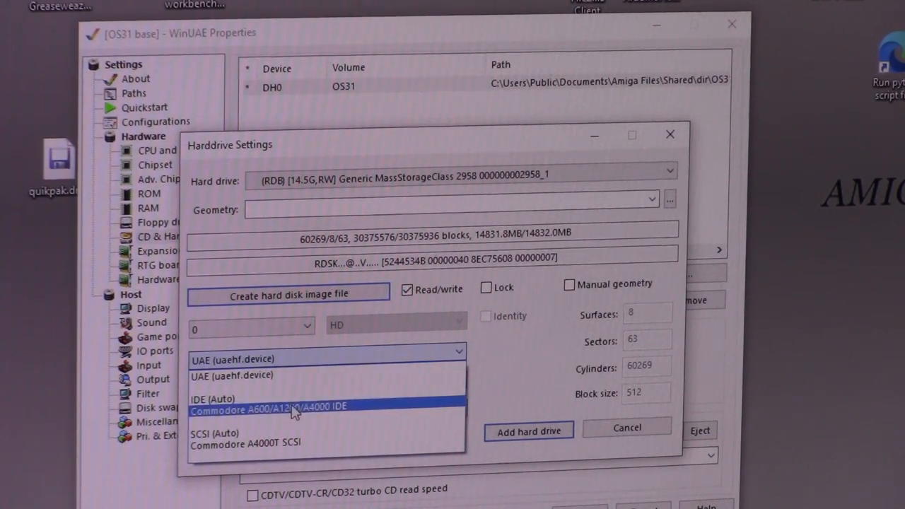
mouse_move(325, 411)
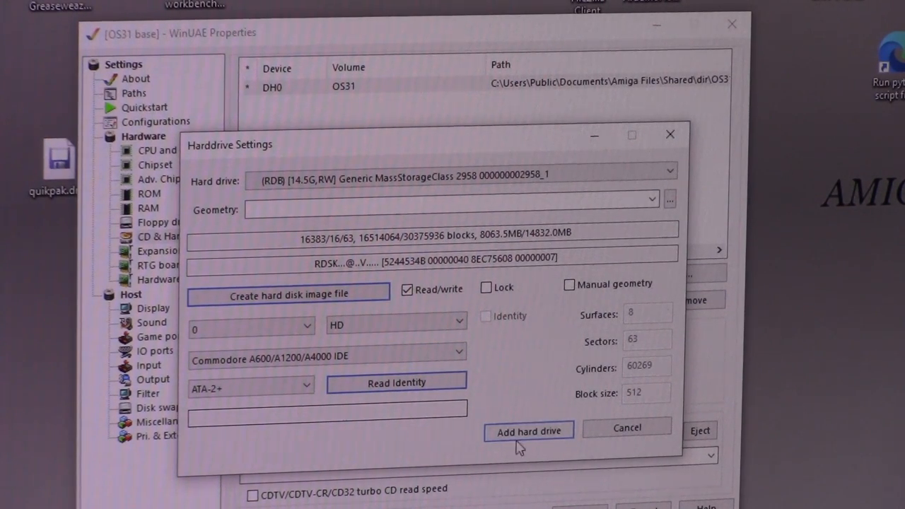
click(529, 429)
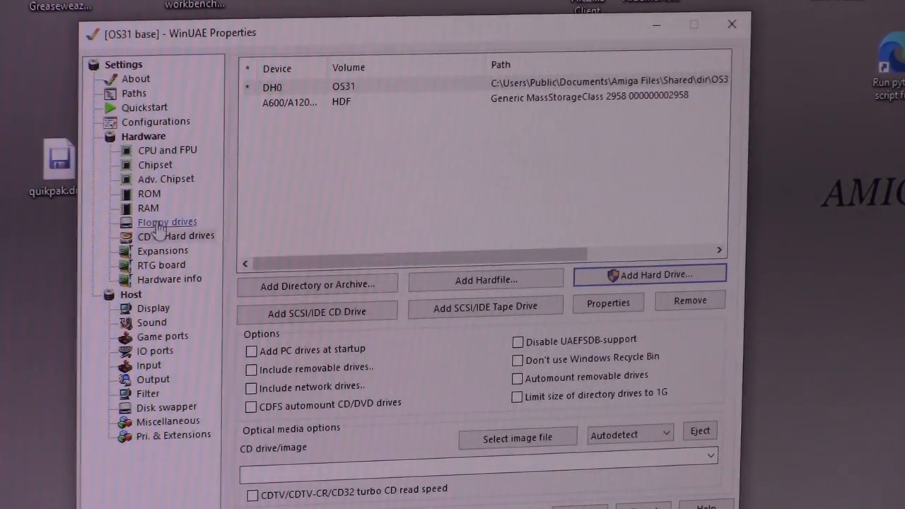
Step: Set Chipset Extra to A4000 and check the RAM settings
click(156, 121)
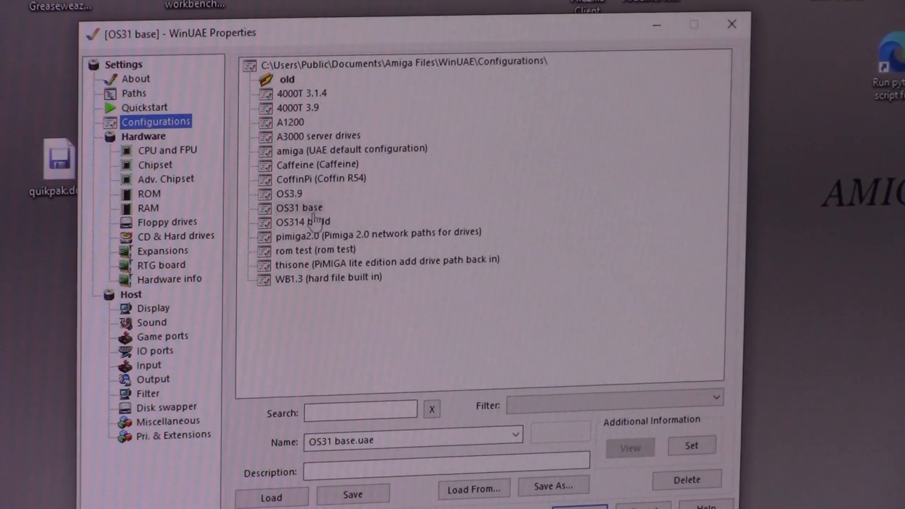
click(155, 164)
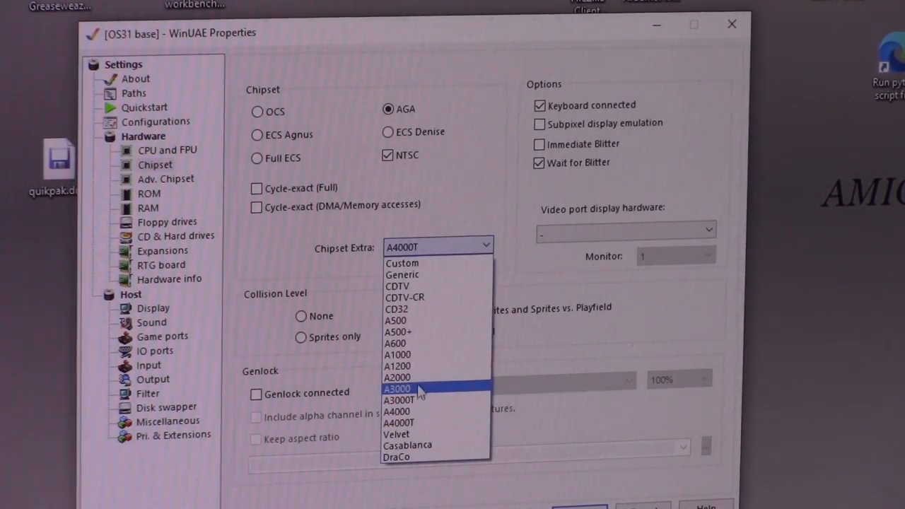
mouse_move(422, 412)
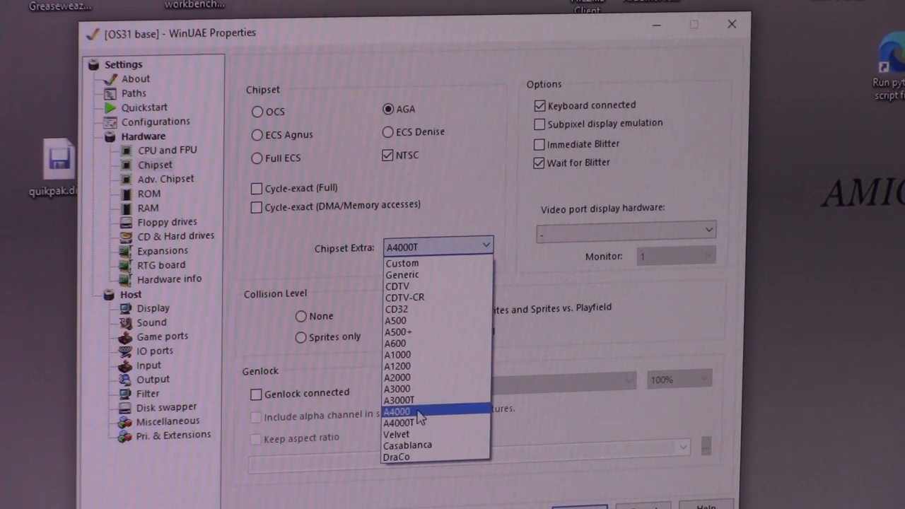
click(396, 412)
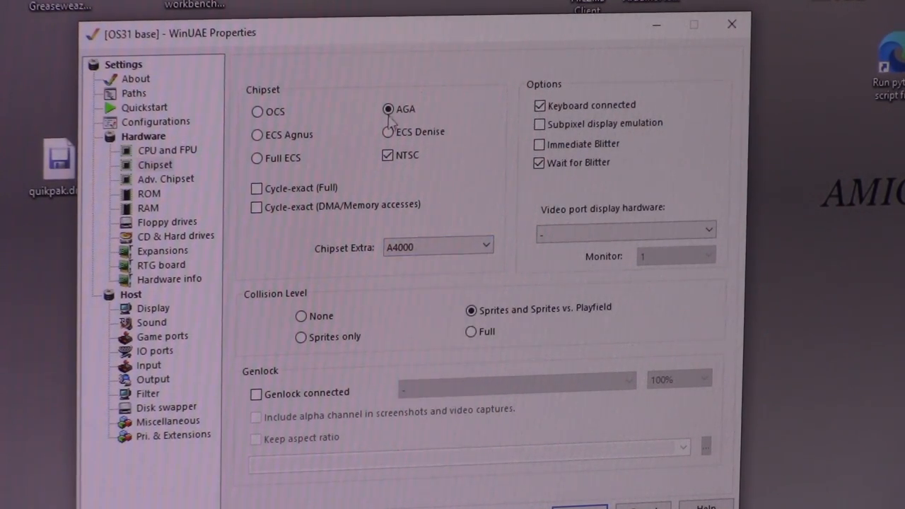
mouse_move(388, 155)
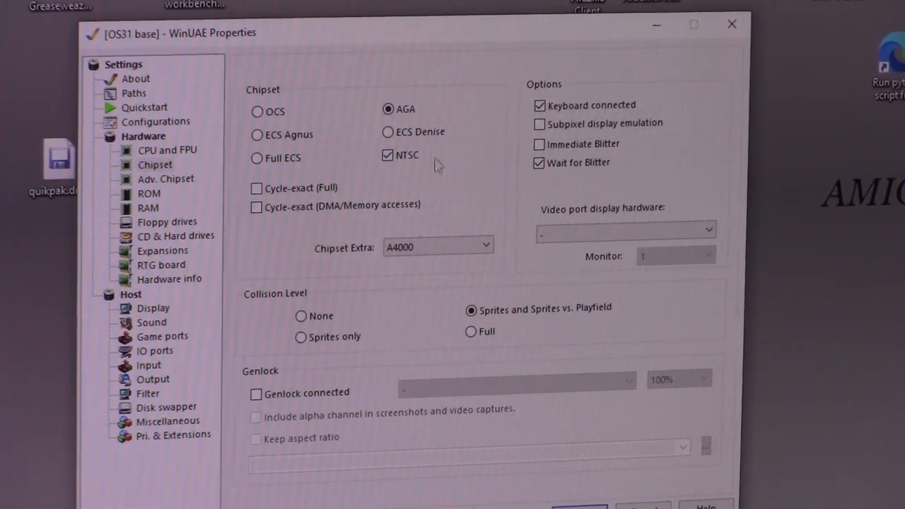
mouse_move(407, 182)
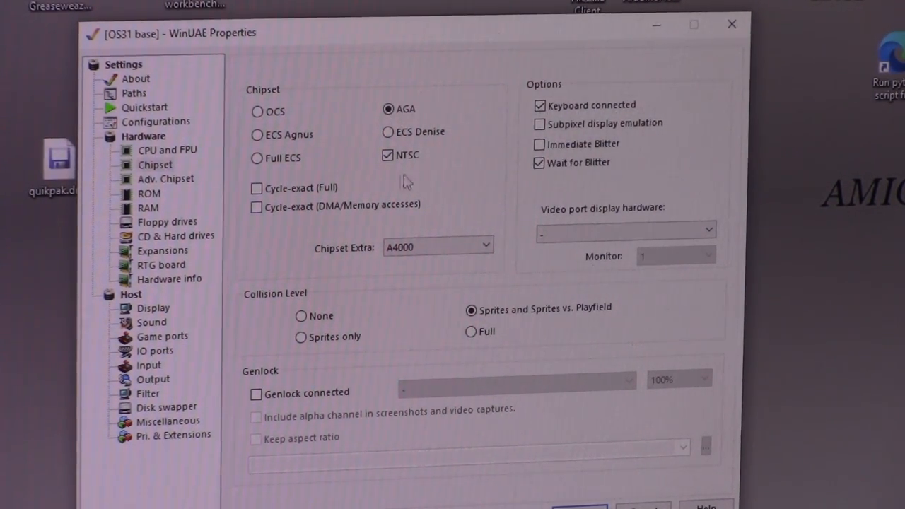
click(147, 207)
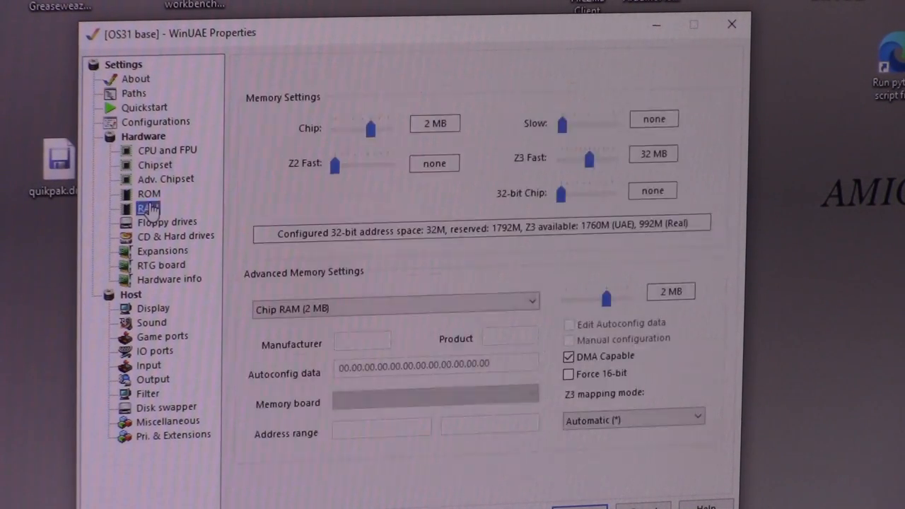
Step: Choose the Kickstart 3.0 (A4000) rev 39.106 ROM as the main ROM
click(148, 192)
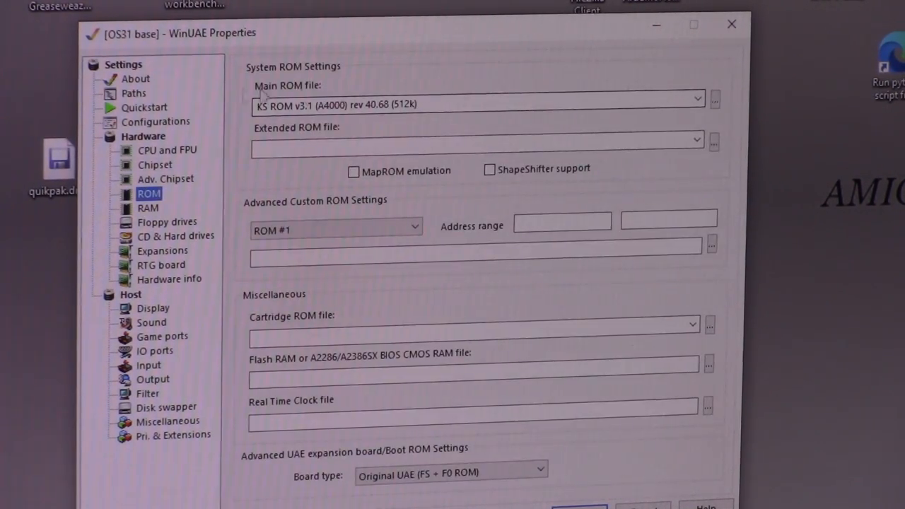
click(478, 104)
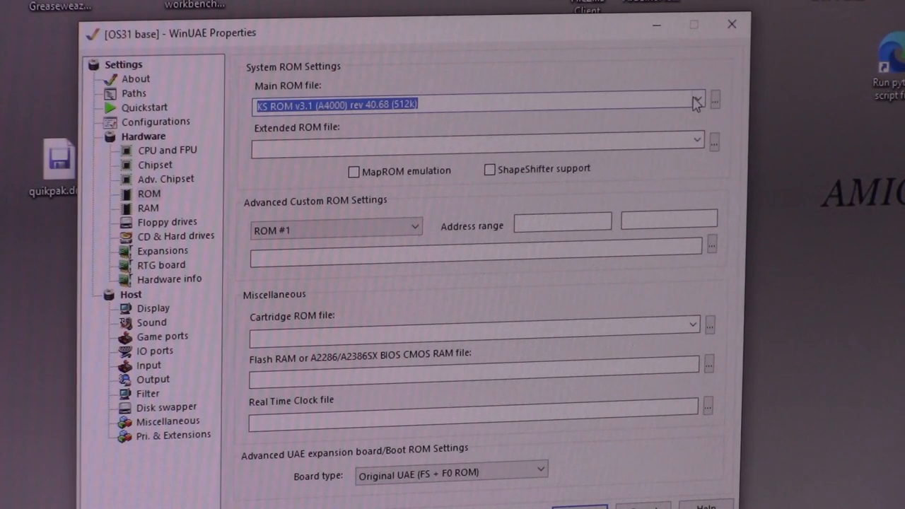
click(695, 99)
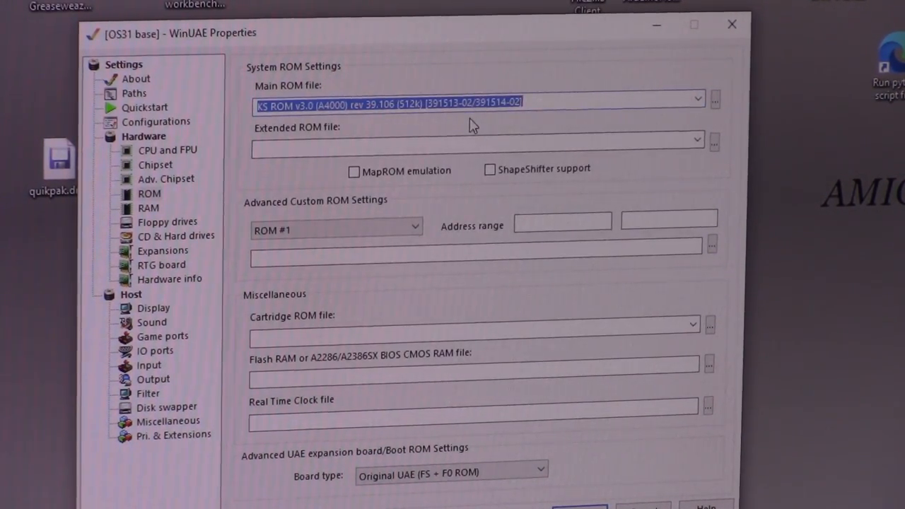
mouse_move(486, 464)
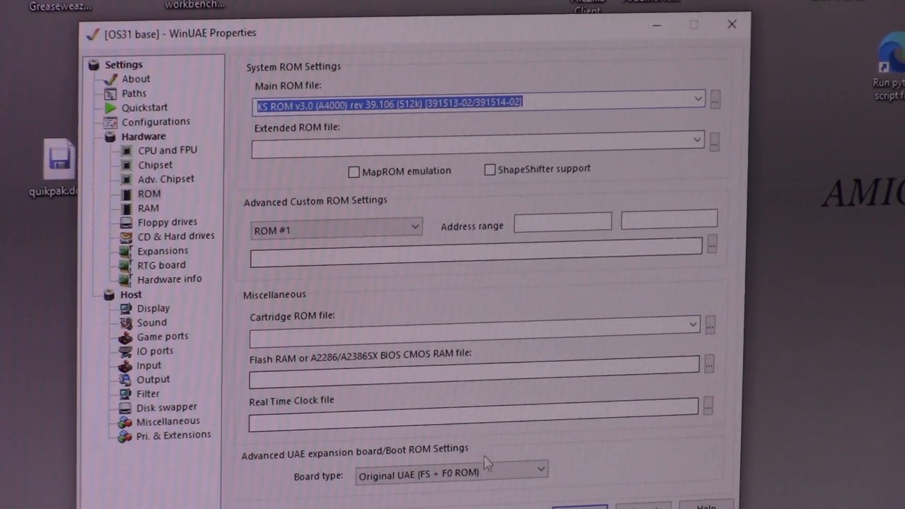
Step: Add the Shared host folder as a non-bootable directory drive
click(175, 235)
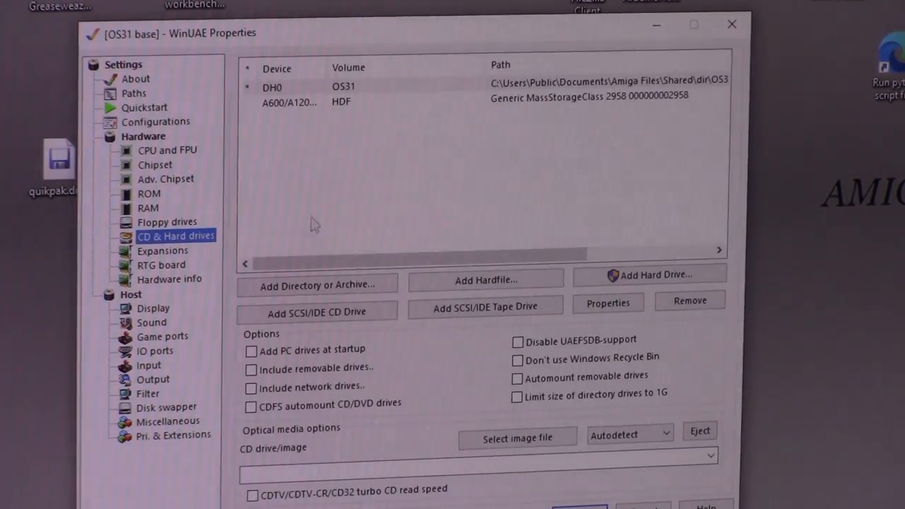
click(317, 284)
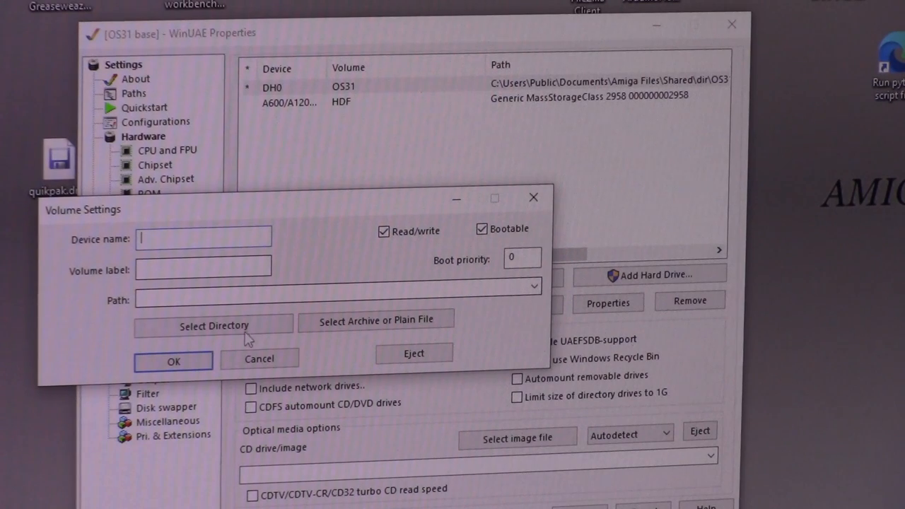
click(212, 323)
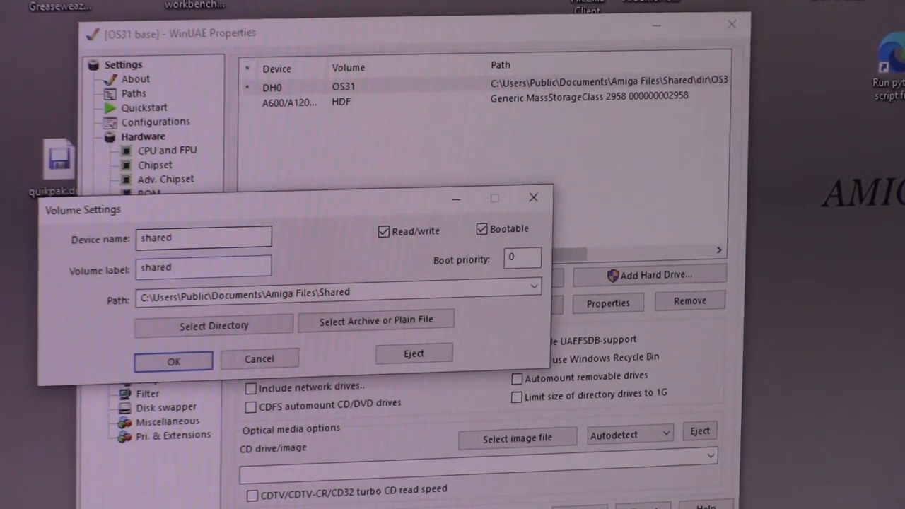
click(481, 229)
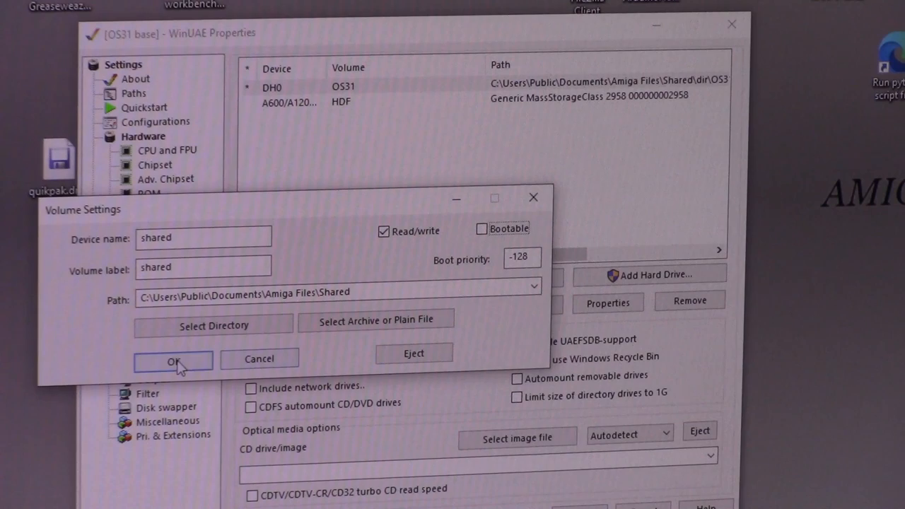
click(172, 361)
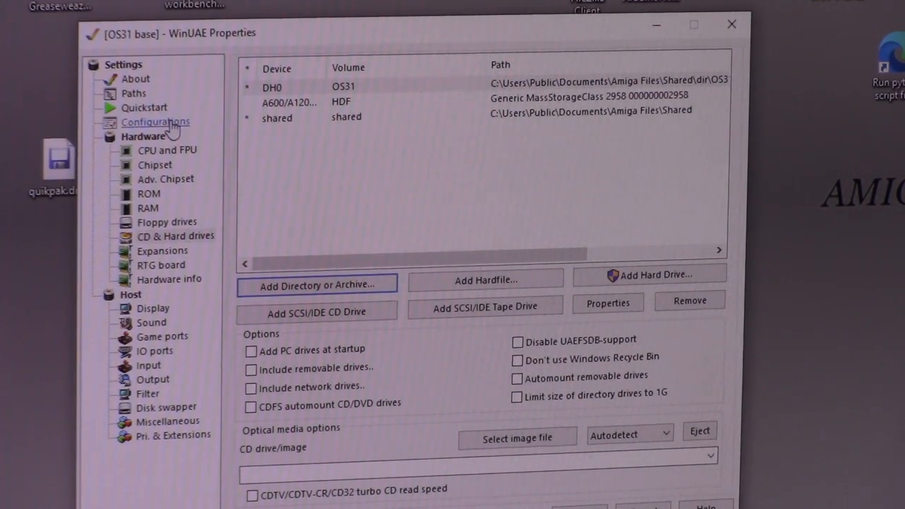
click(155, 122)
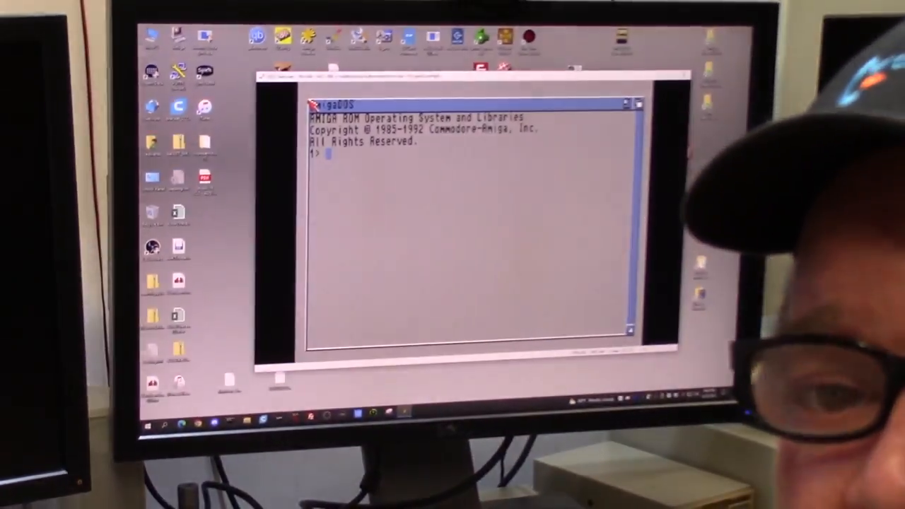
Step: Select DH0_0 as the boot device in Early Startup Control and boot normally
text(c)
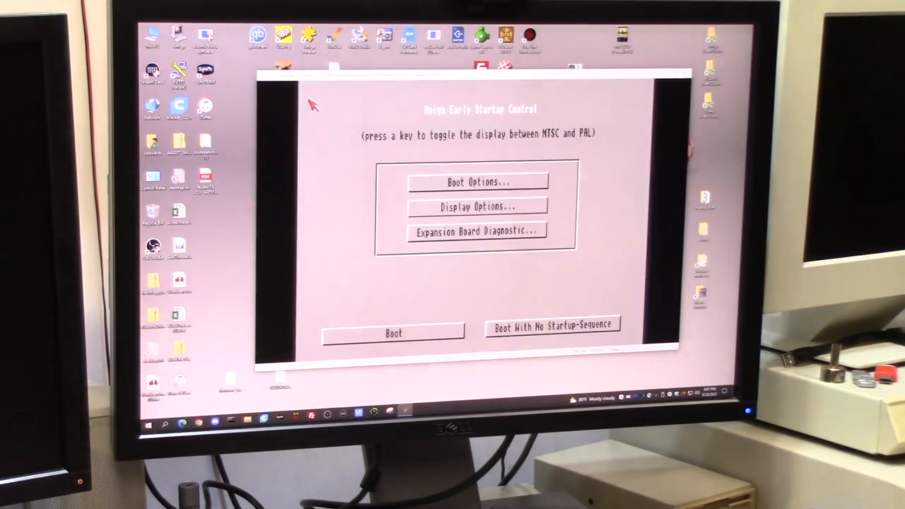
click(478, 181)
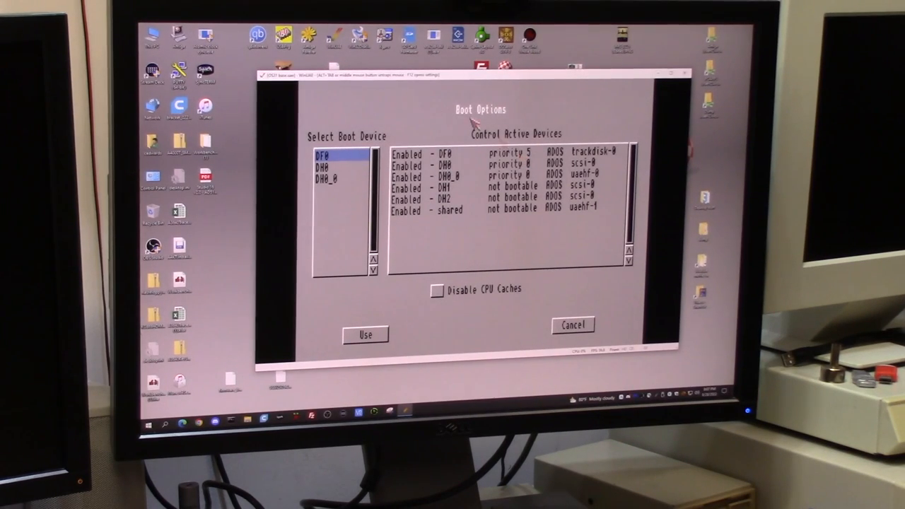
click(326, 178)
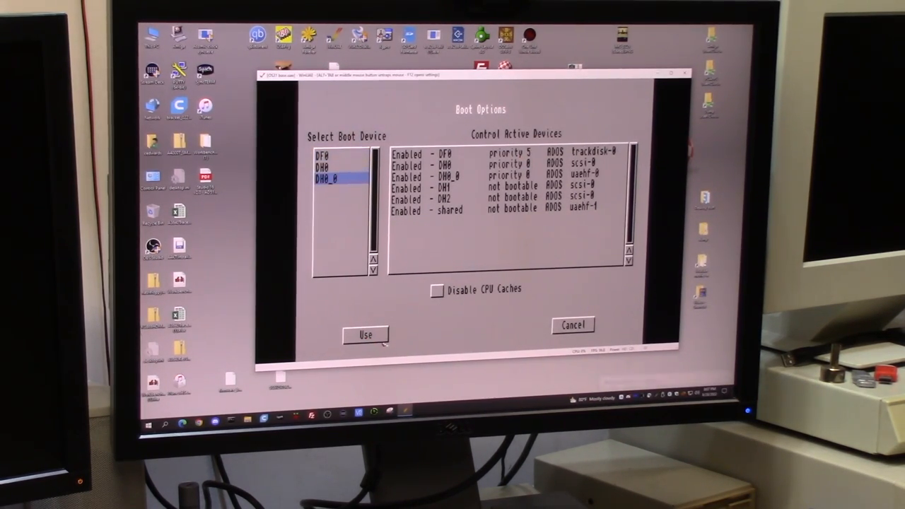
click(365, 333)
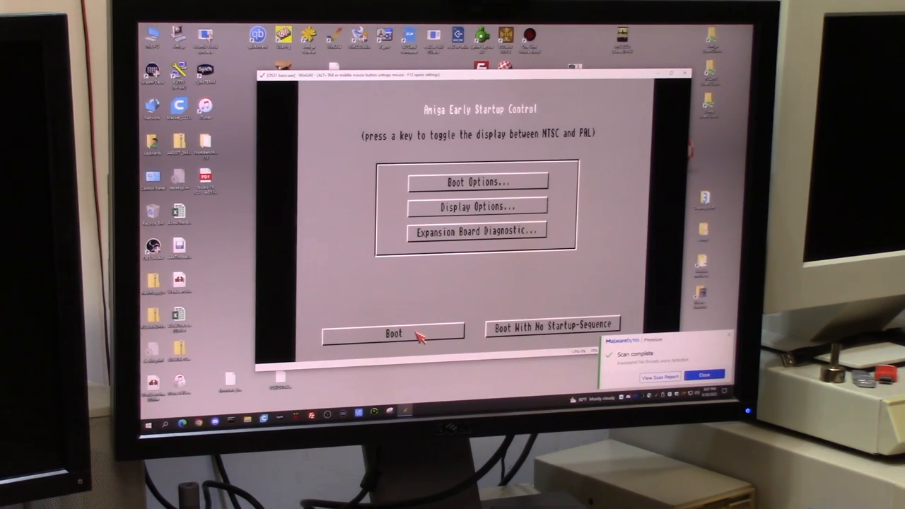
click(393, 333)
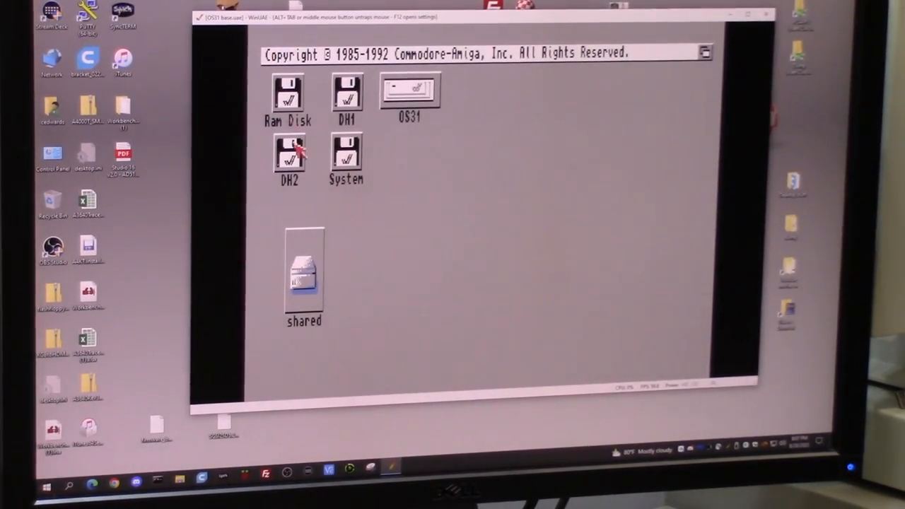
Step: Run DW from the C directory and confirm the Execute a File requester
double_click(410, 92)
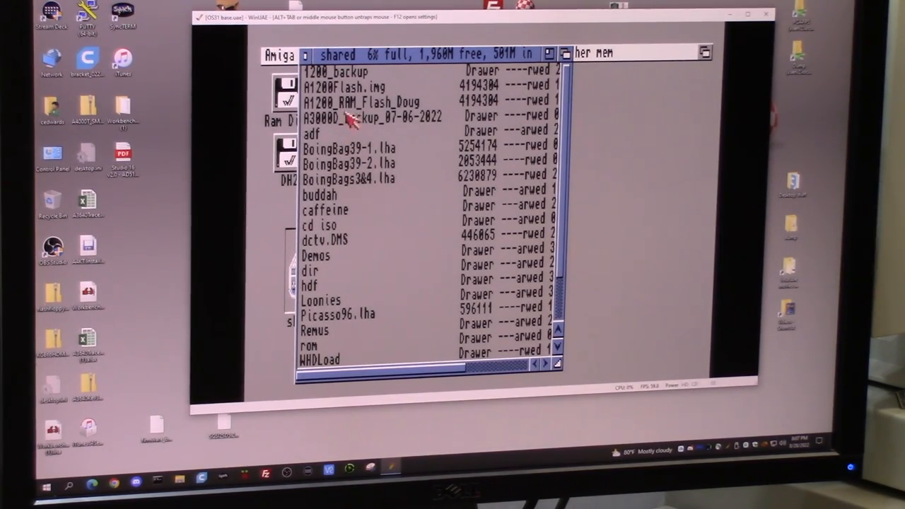
mouse_move(347, 240)
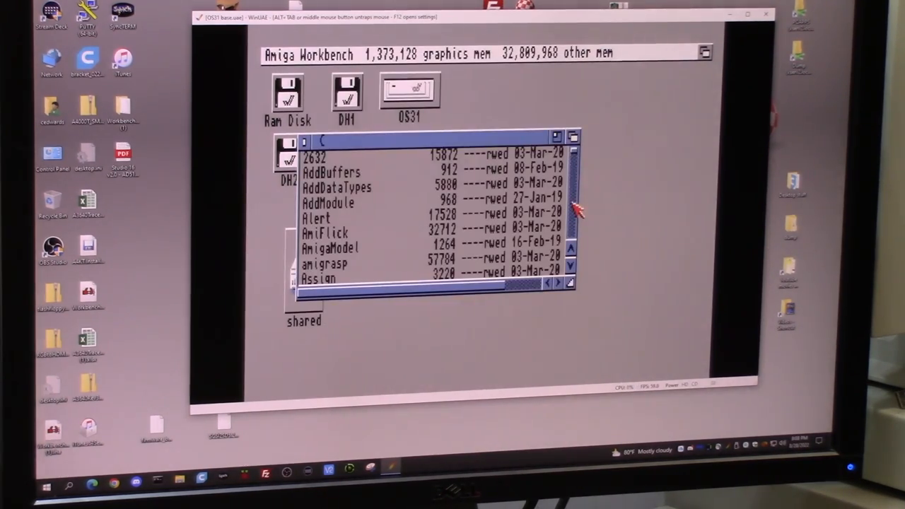
scroll(down, 3)
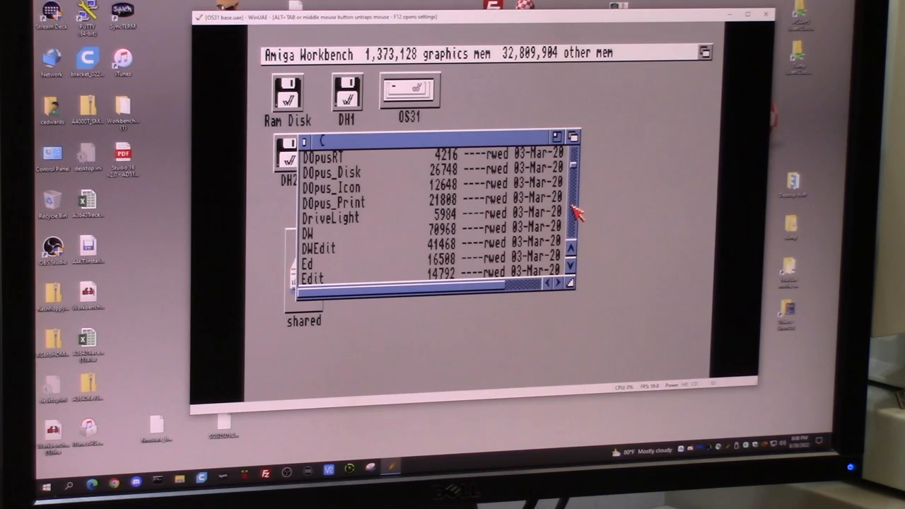
double_click(308, 233)
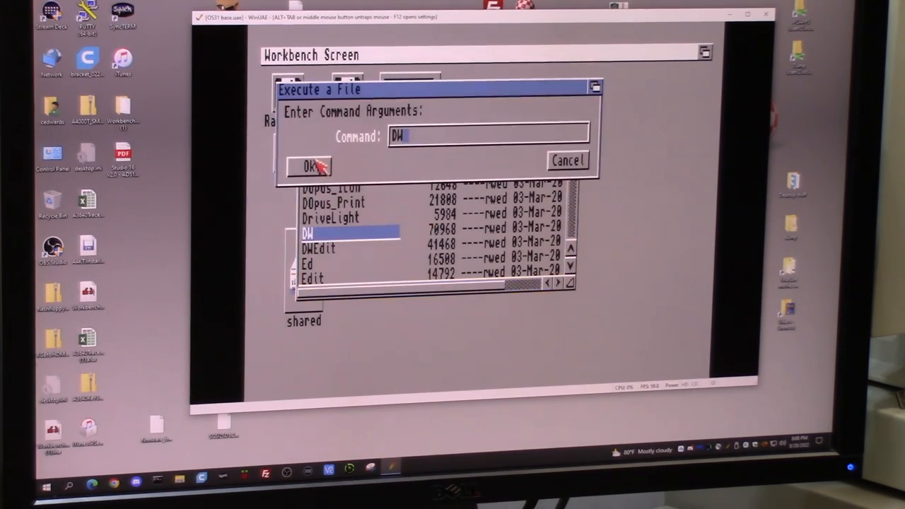
click(308, 167)
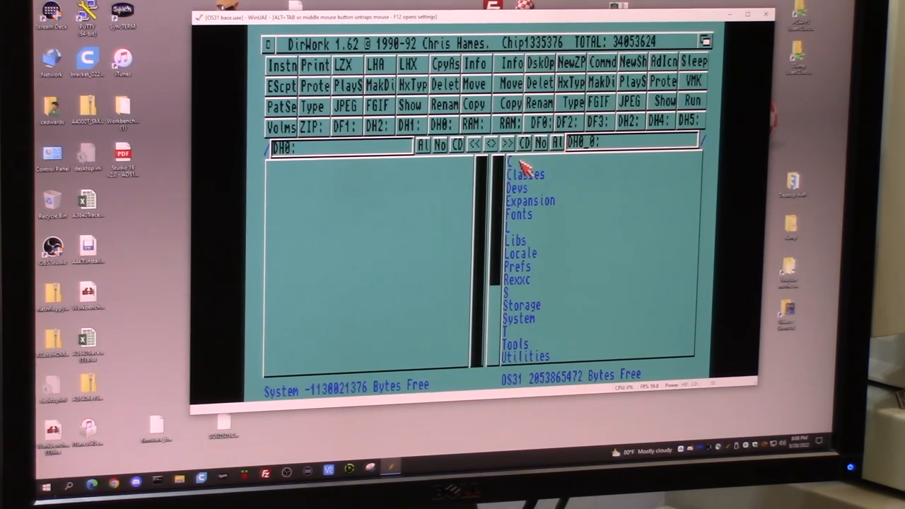
Step: Select entries in DirWork's OS31 file list before quitting DirWork
click(509, 105)
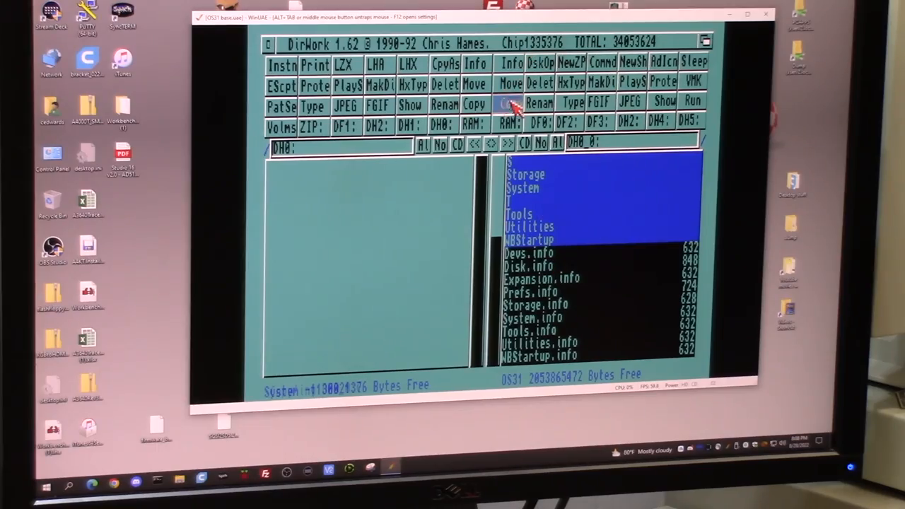
click(509, 103)
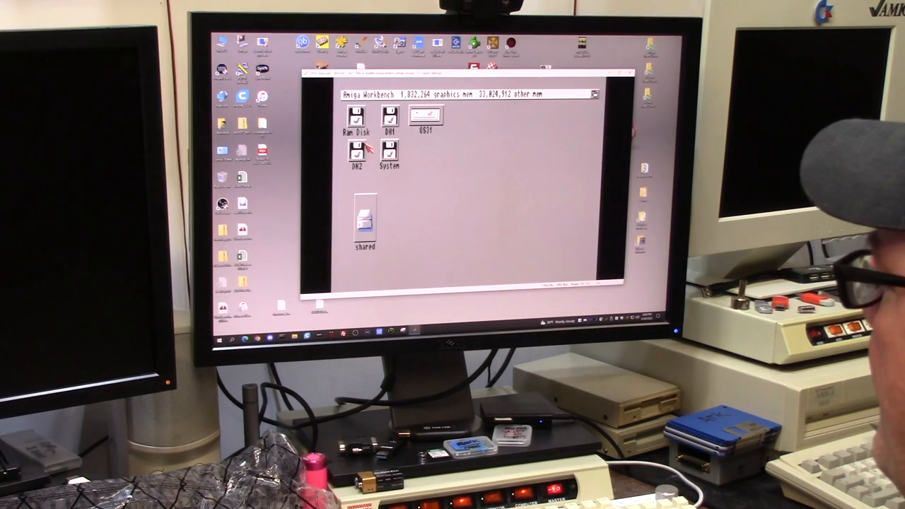
Step: Open the DH2 drive and the Install3.1 disk on the real Amiga's Workbench
double_click(387, 153)
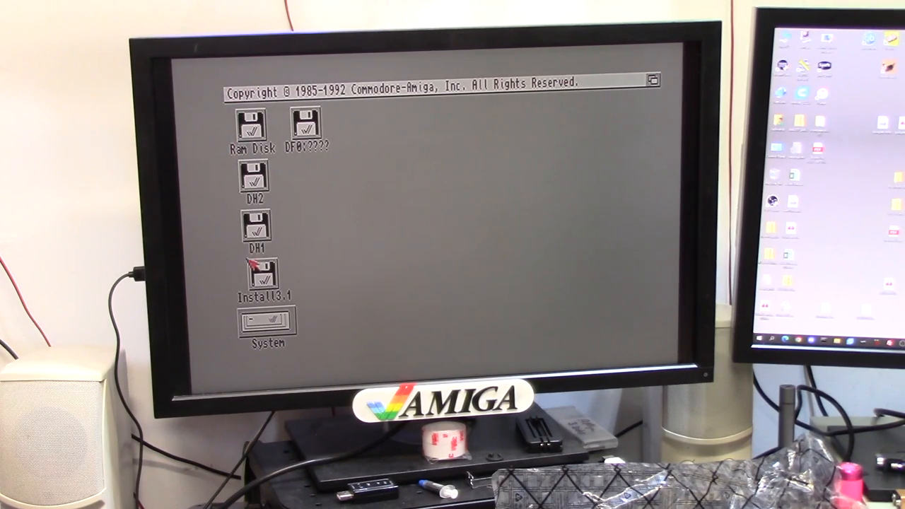
double_click(267, 322)
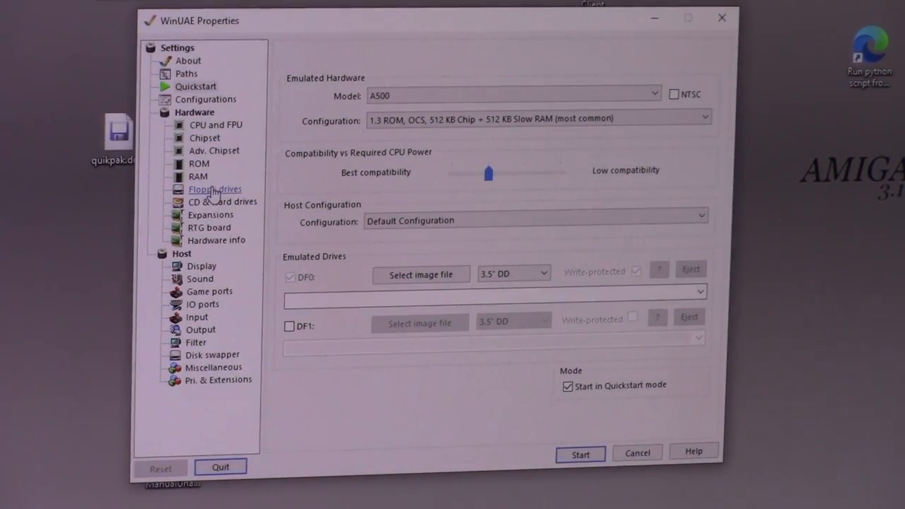
Step: Load the OS31 base configuration from the Configurations page
click(205, 99)
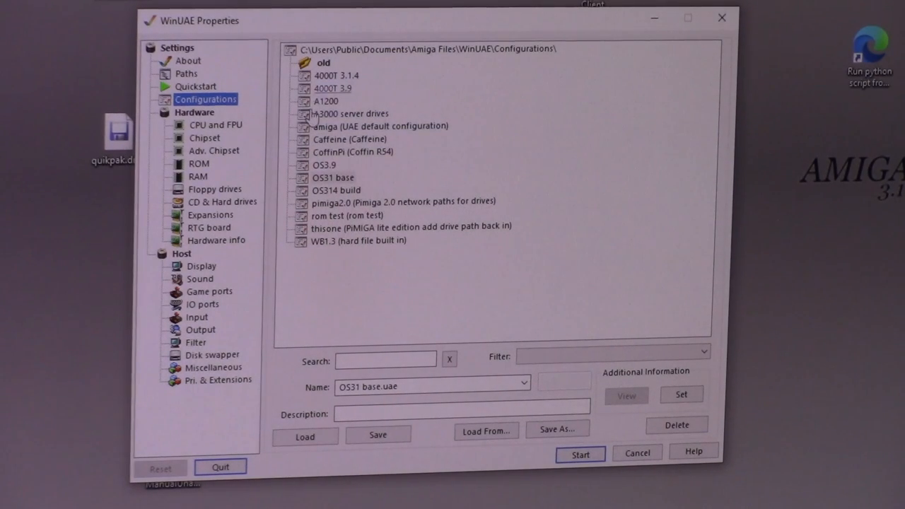
click(306, 435)
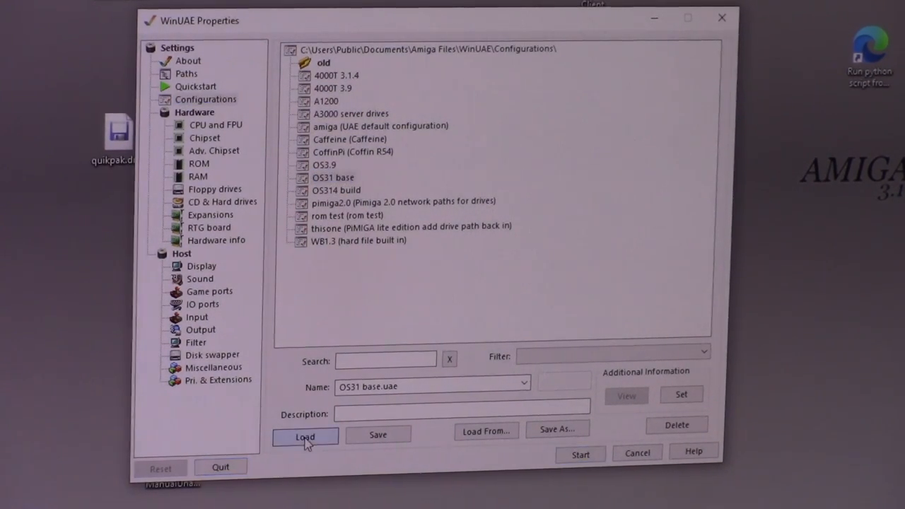
click(305, 436)
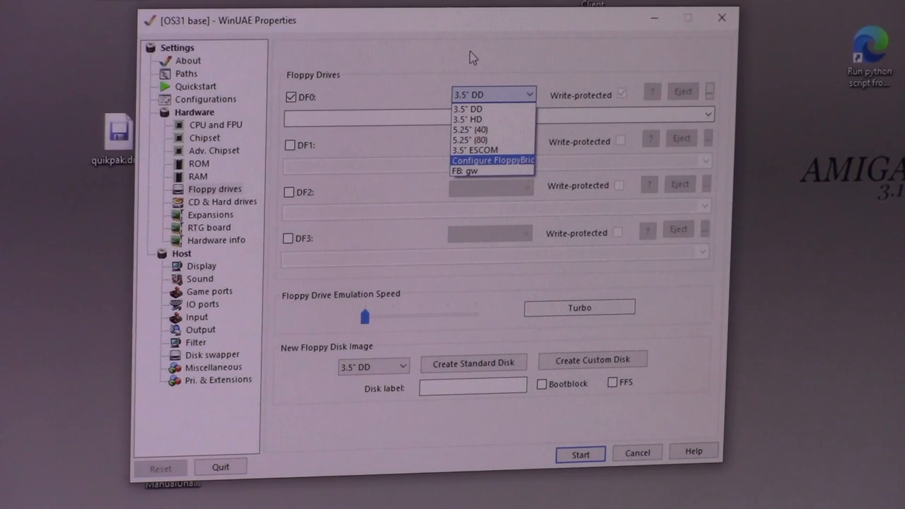
Step: Try DF0 as FB: gw, dismiss the Greaseweazle error, and enable DF1
click(492, 160)
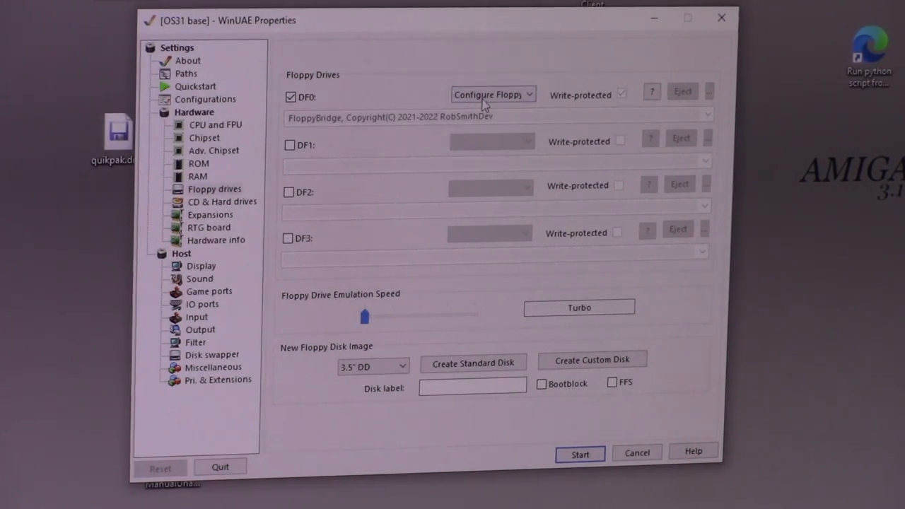
click(492, 94)
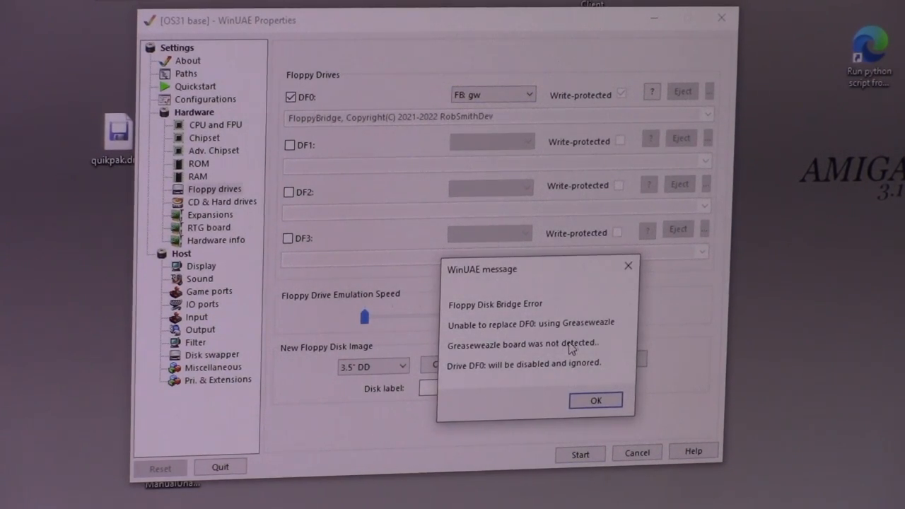
click(596, 400)
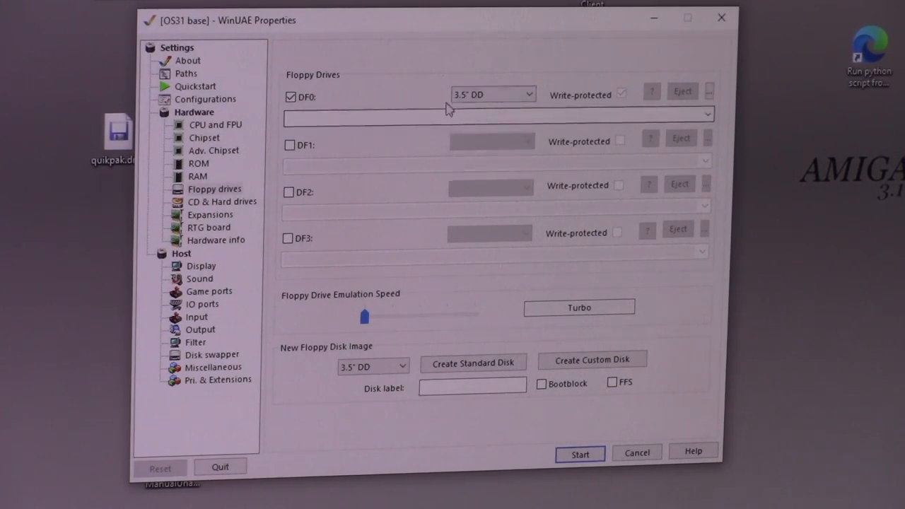
click(288, 144)
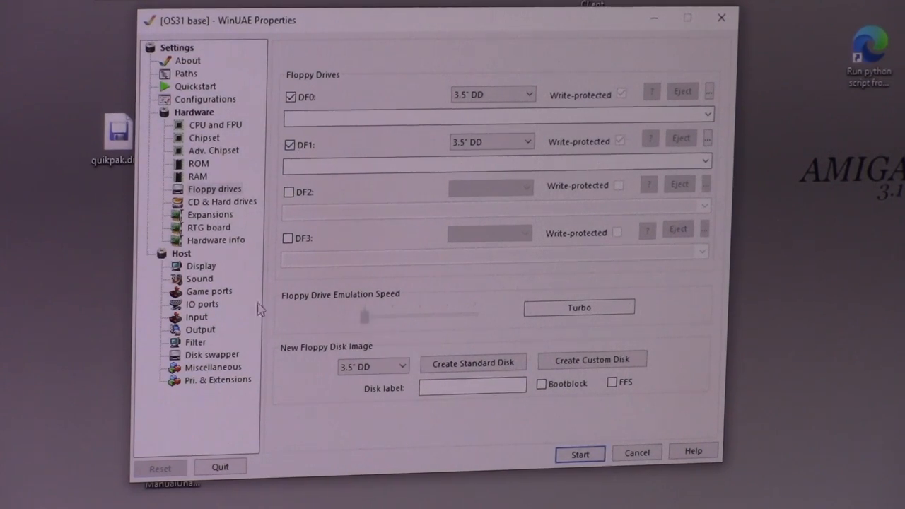
click(205, 99)
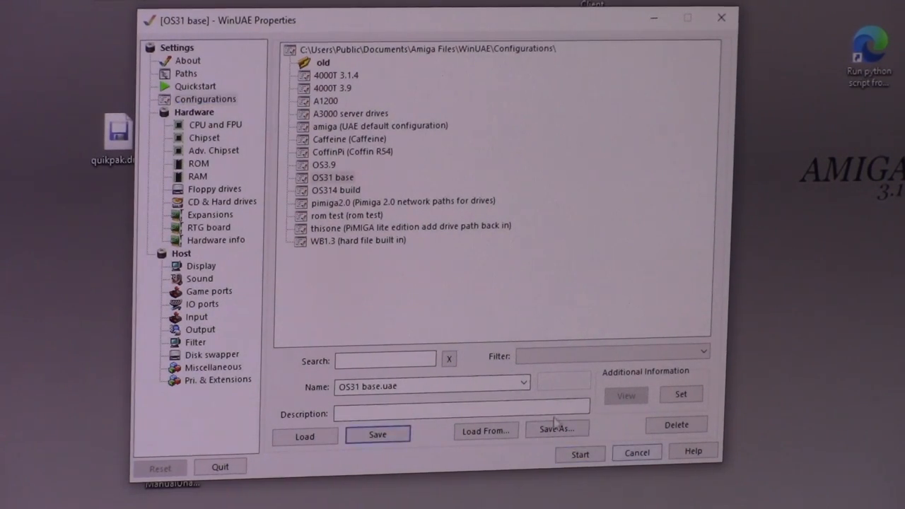
Step: Add the card as a hard drive on the Commodore A600/A1200/A4000 IDE controller
click(332, 178)
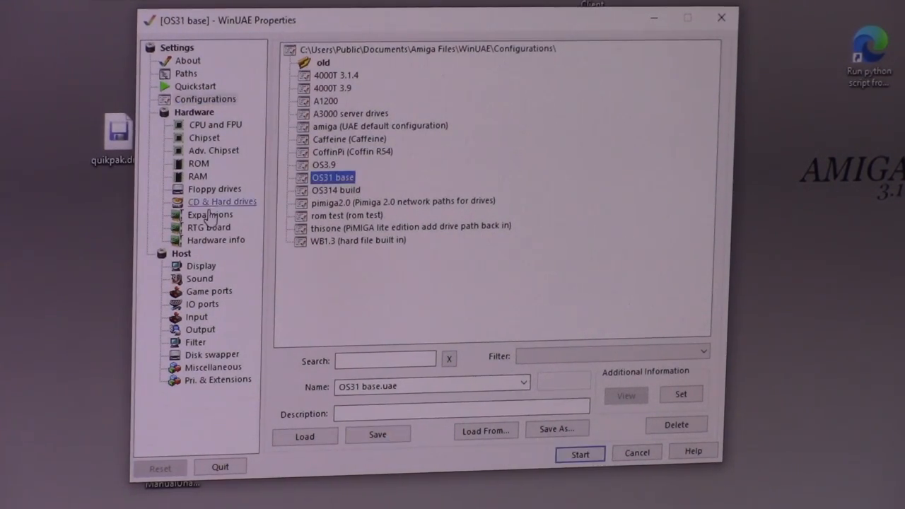
click(222, 201)
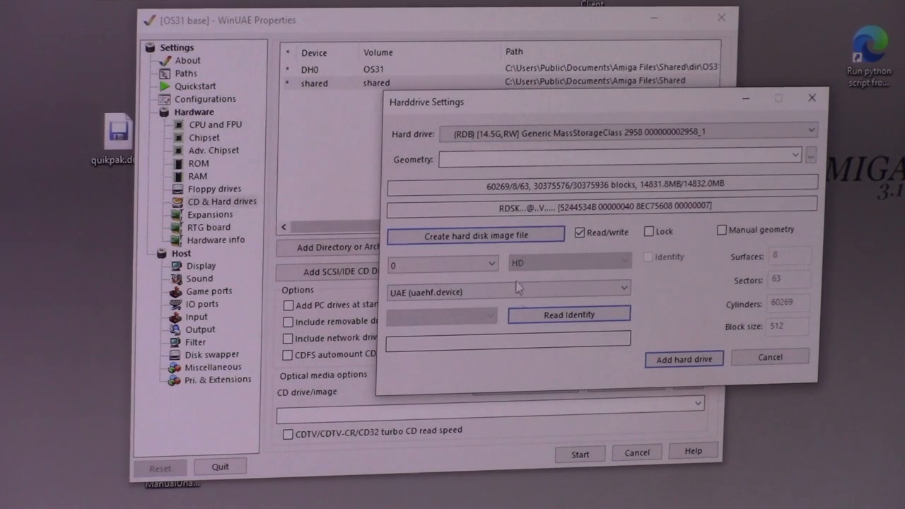
click(506, 291)
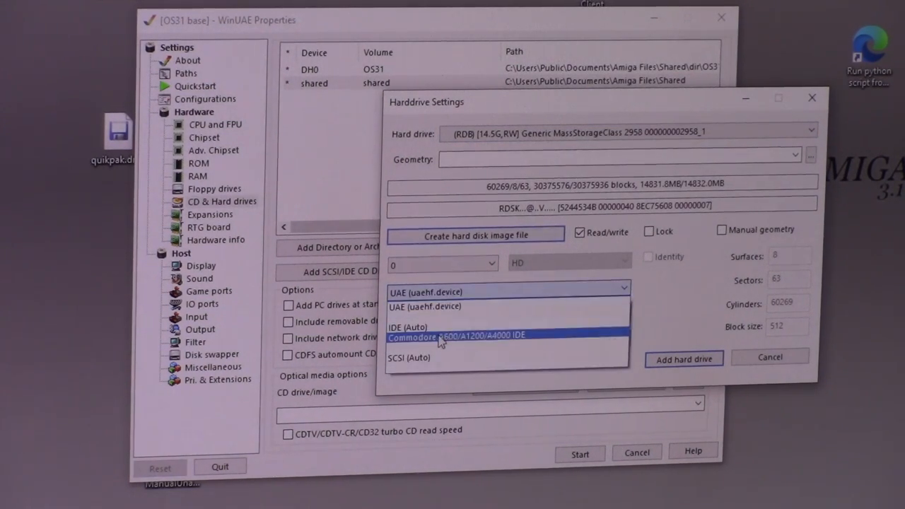
click(460, 333)
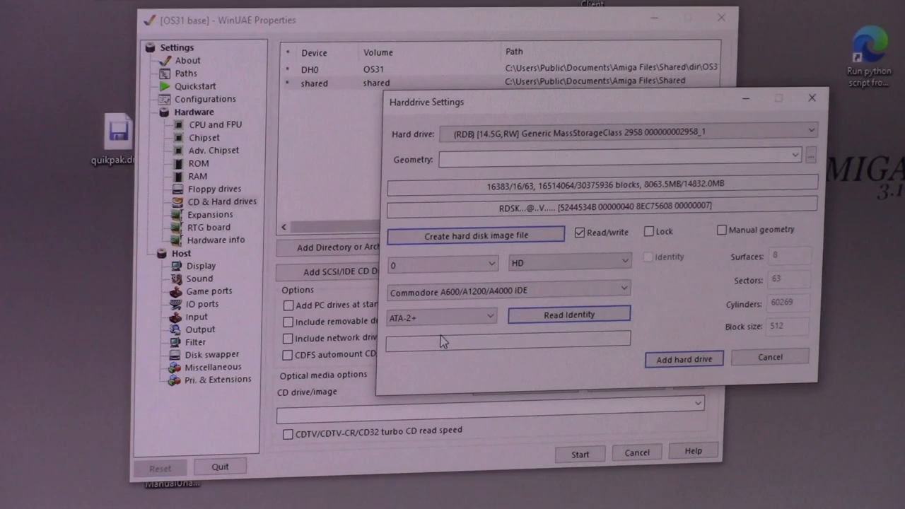
mouse_move(455, 303)
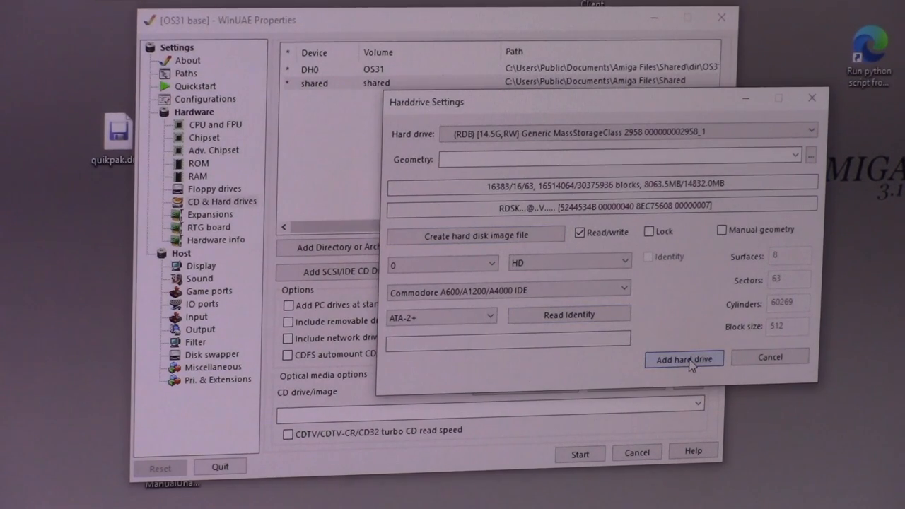
click(682, 359)
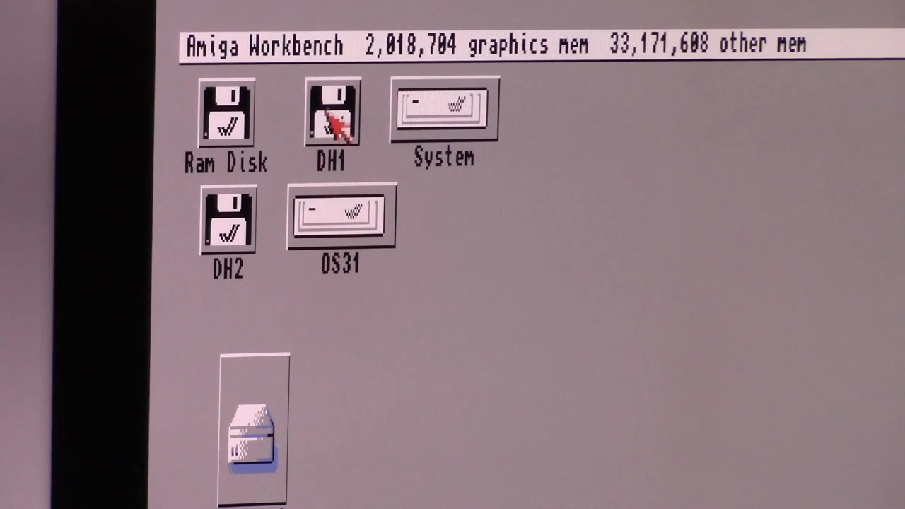
Step: Open DH1, drag the OS31 icon further down the desktop and open OS31
double_click(444, 113)
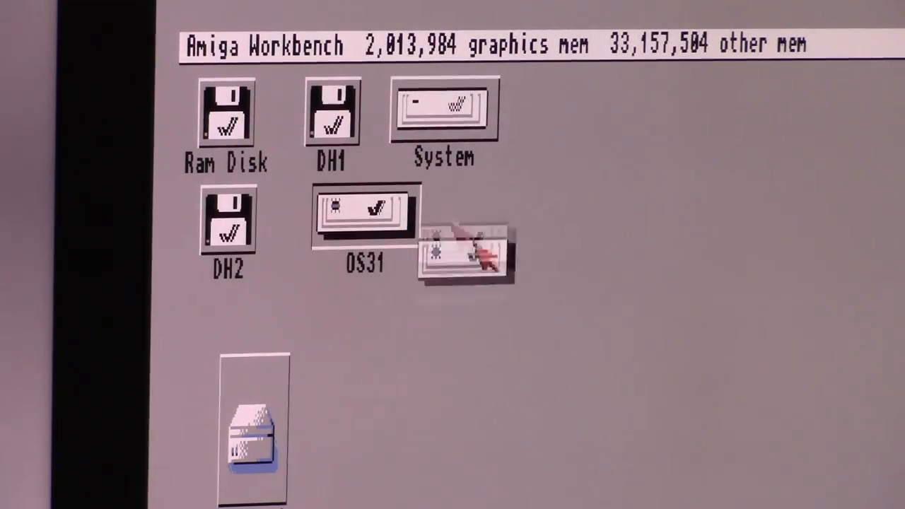
drag(467, 251, 375, 319)
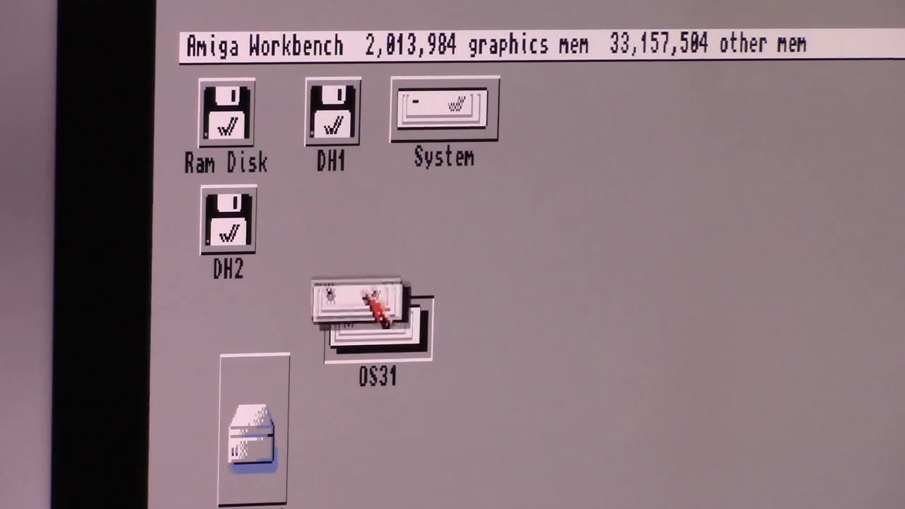
double_click(441, 115)
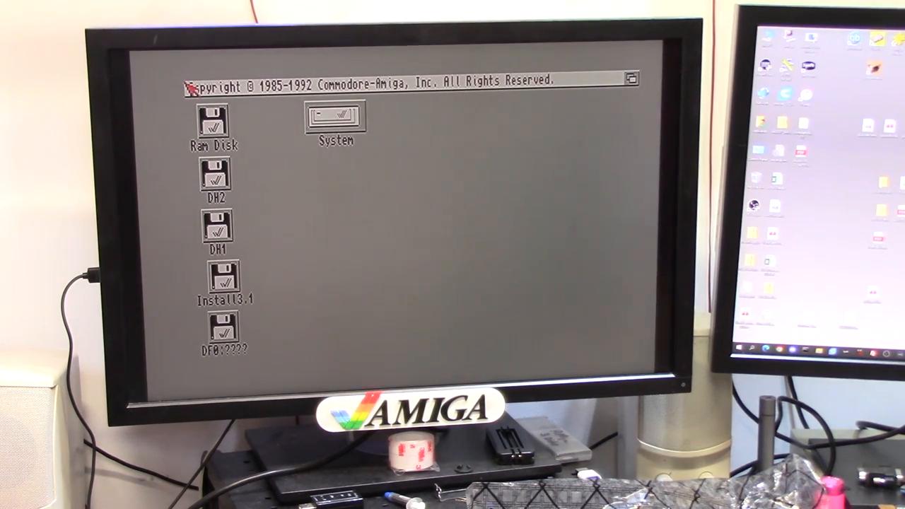
mouse_move(399, 116)
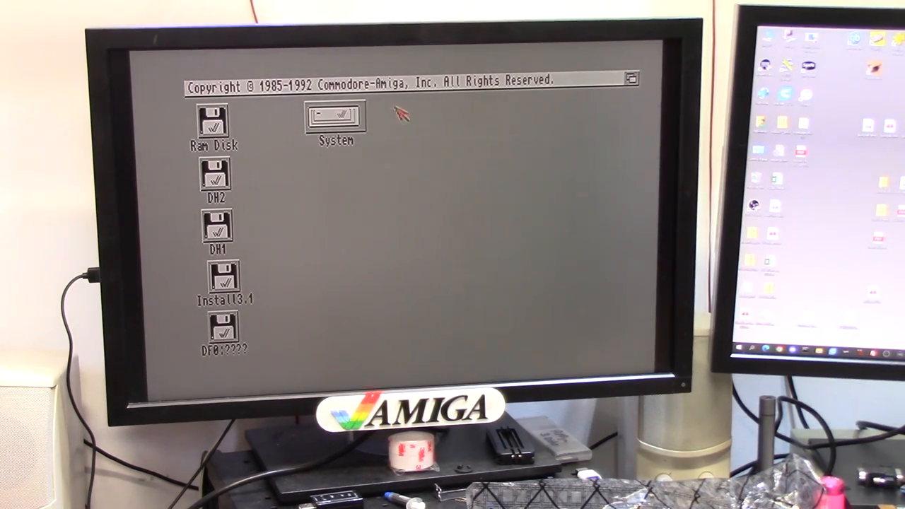
Step: Launch Hippo from DH2, add the MOD drawer's tunes and play autumn.mod
double_click(215, 176)
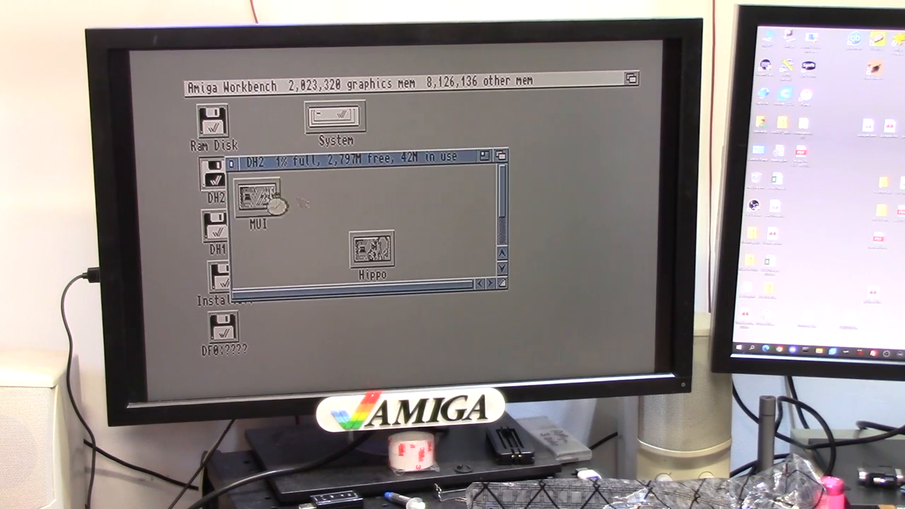
double_click(371, 254)
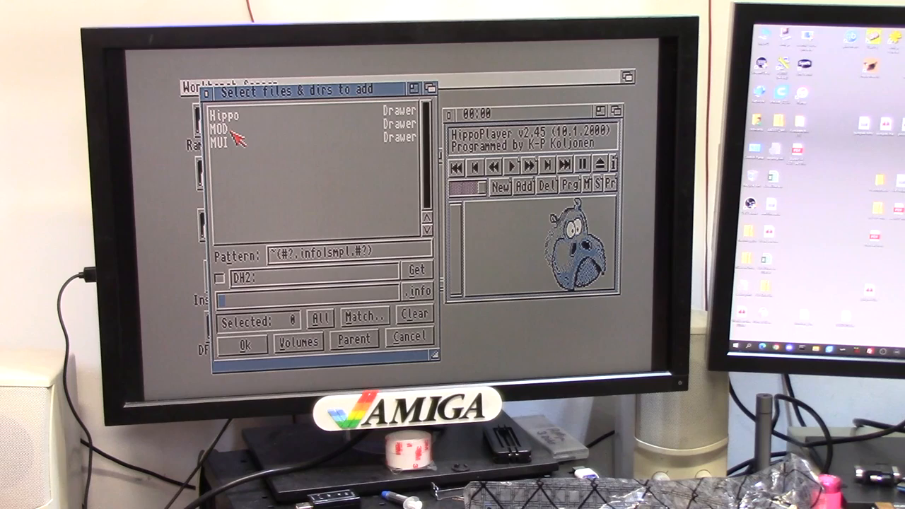
double_click(232, 131)
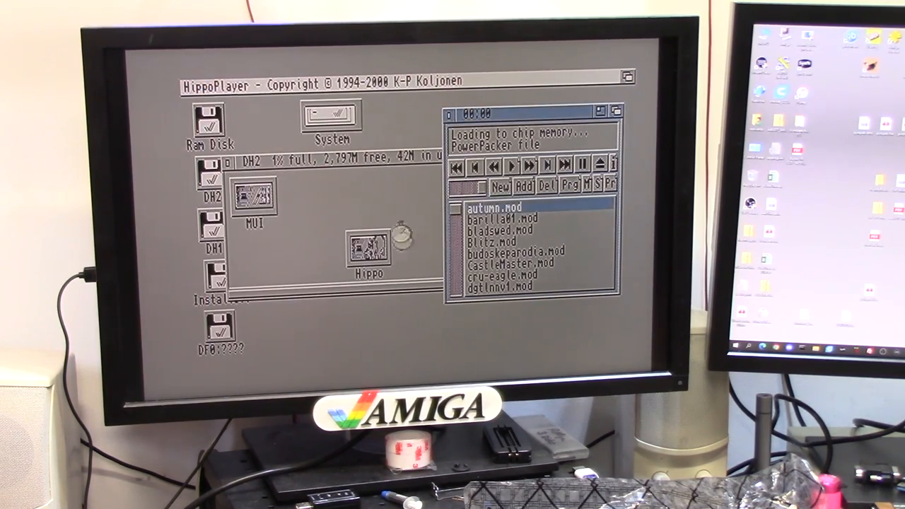
click(508, 166)
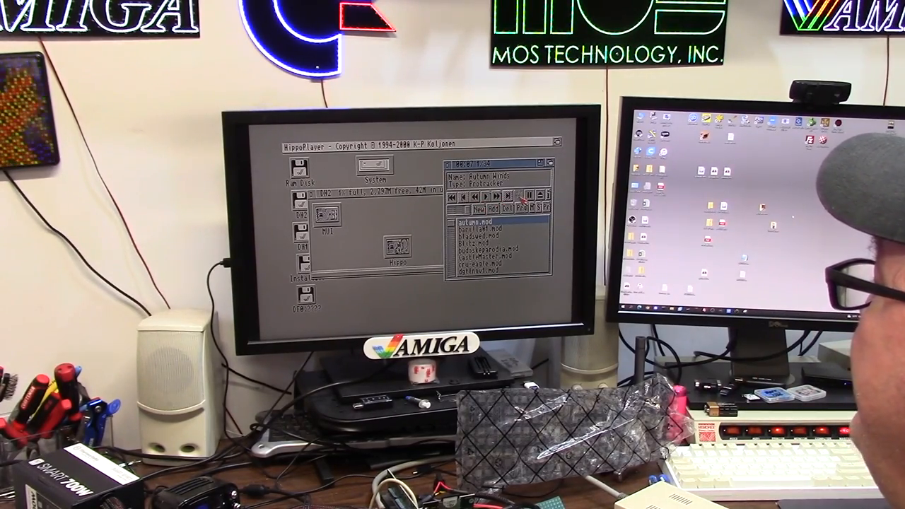
Step: Launch Install-MUI from the MUI drawer, choose Install for Real and proceed past the welcome screen
double_click(489, 243)
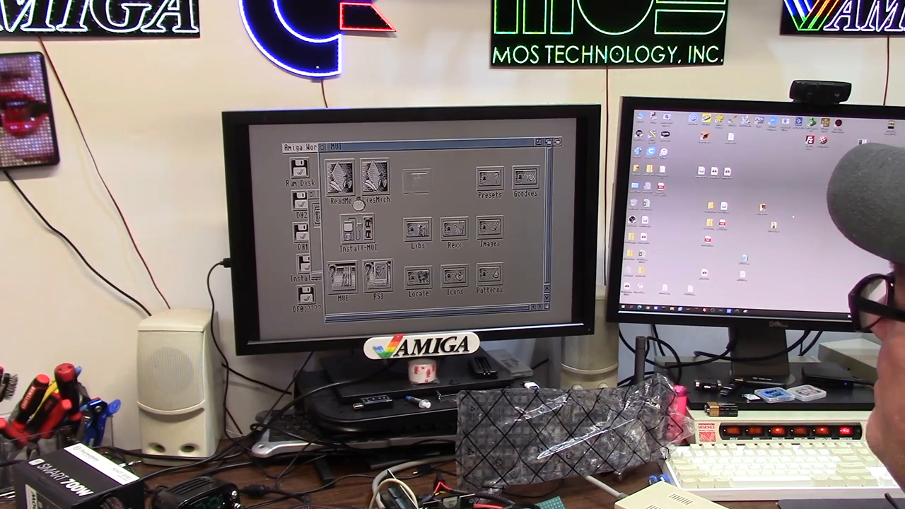
double_click(345, 240)
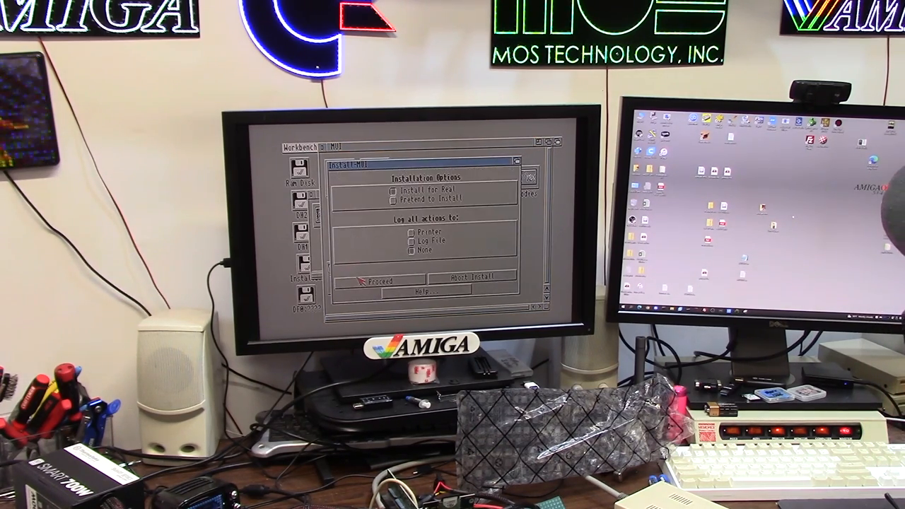
click(374, 280)
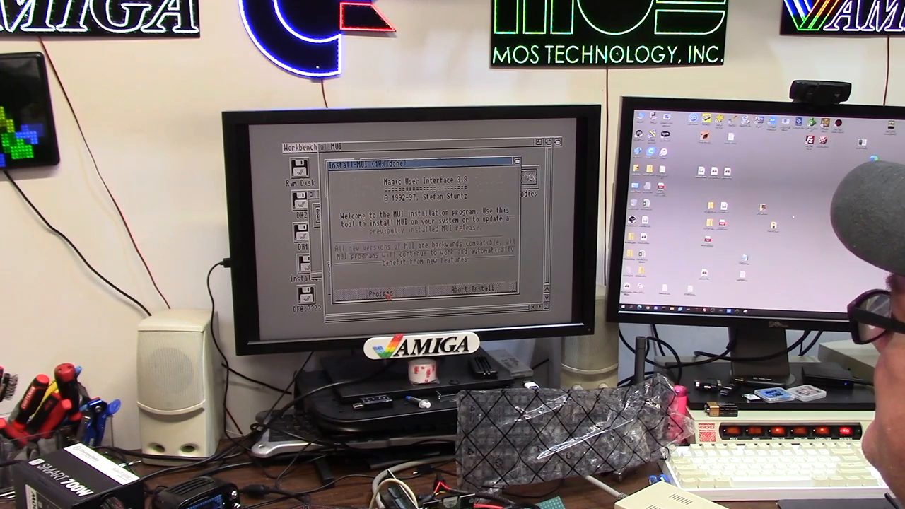
click(379, 296)
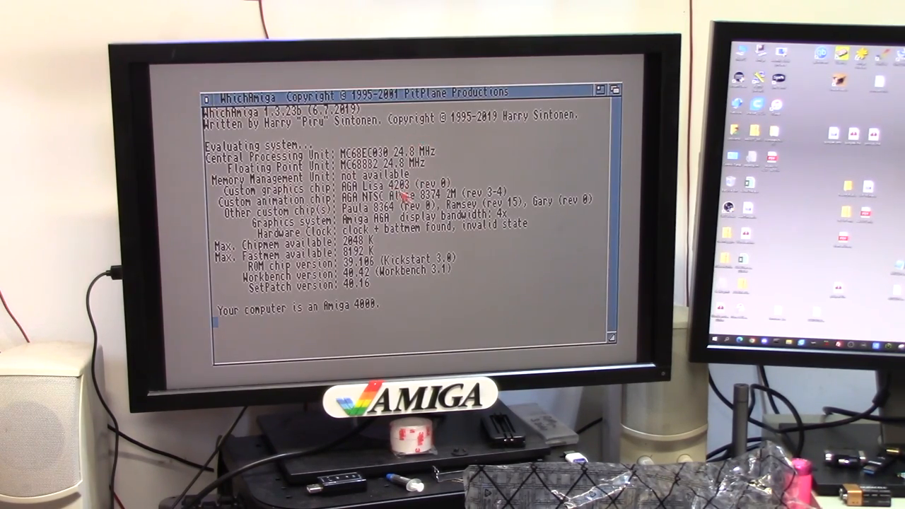
mouse_move(438, 229)
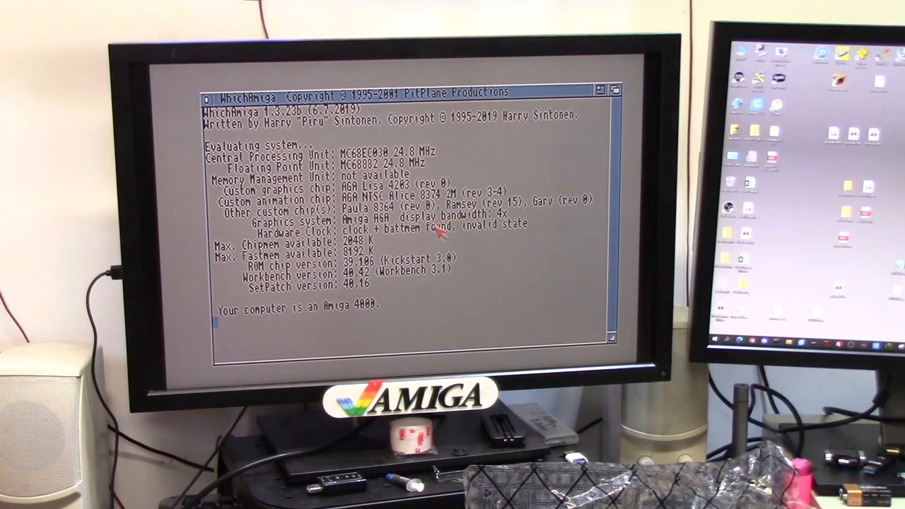